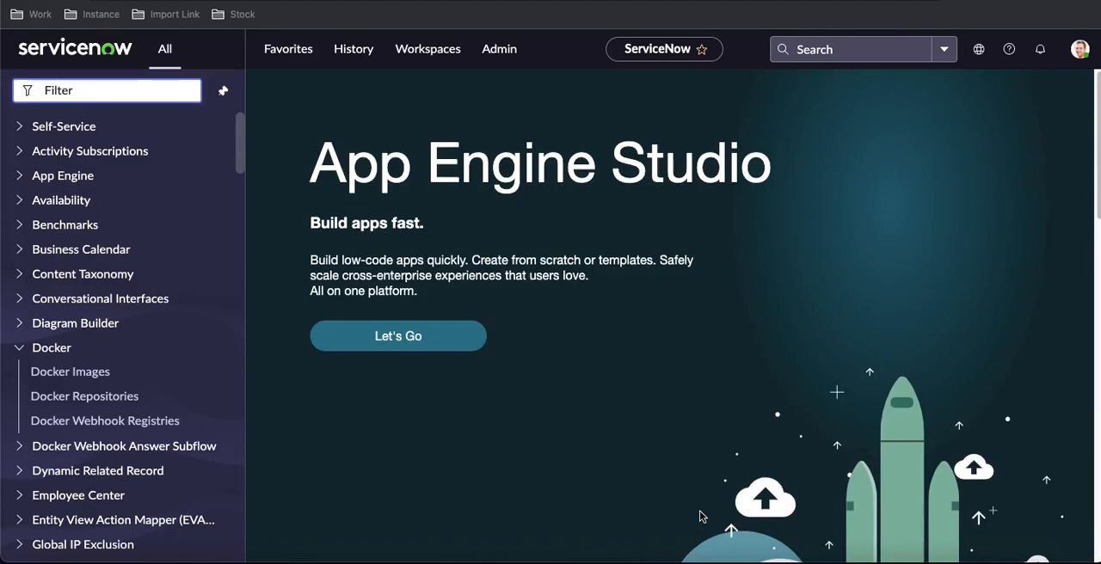
Search the navigator for 'pl' and browse the Plugins list.
left_click(107, 89)
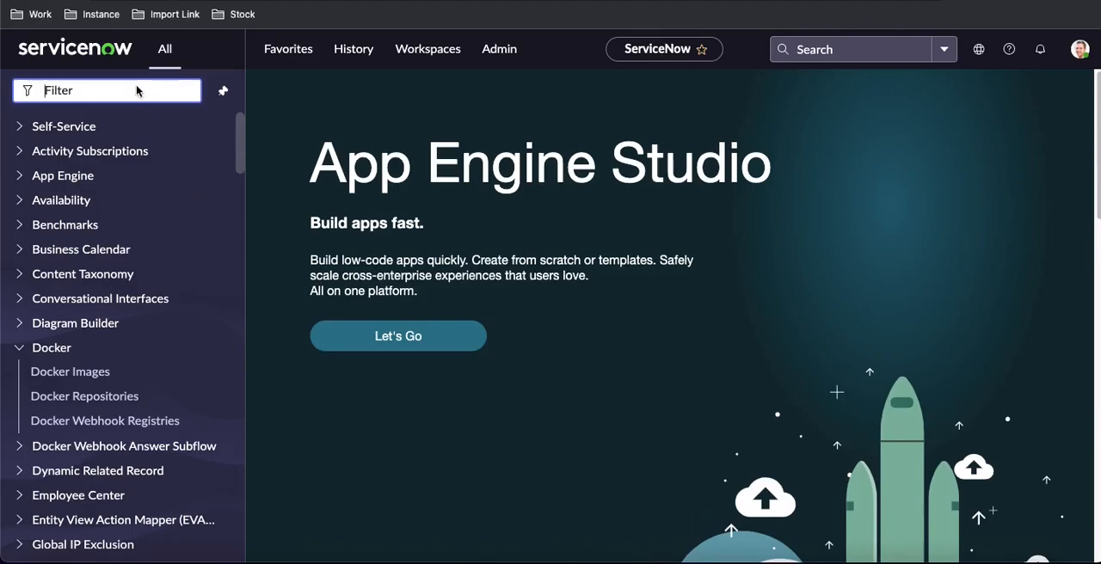
type("plu")
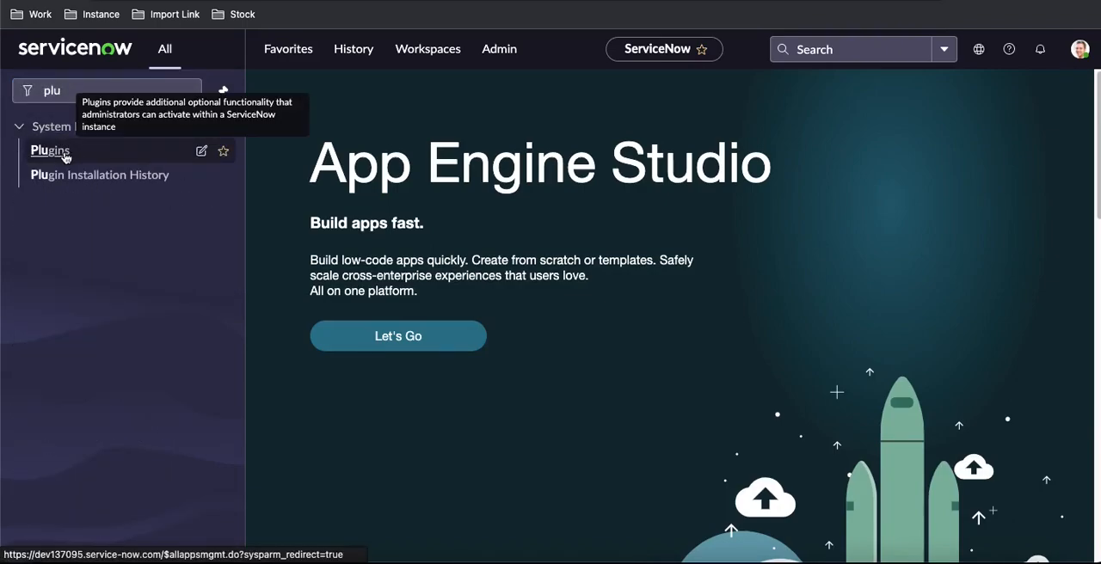
left_click(50, 149)
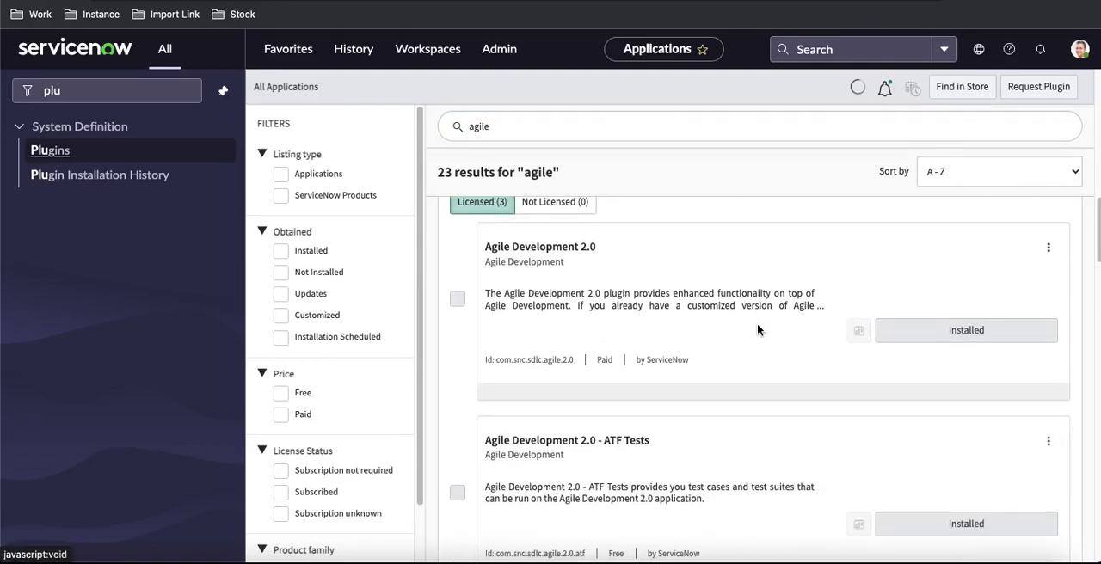
scroll("down", 3)
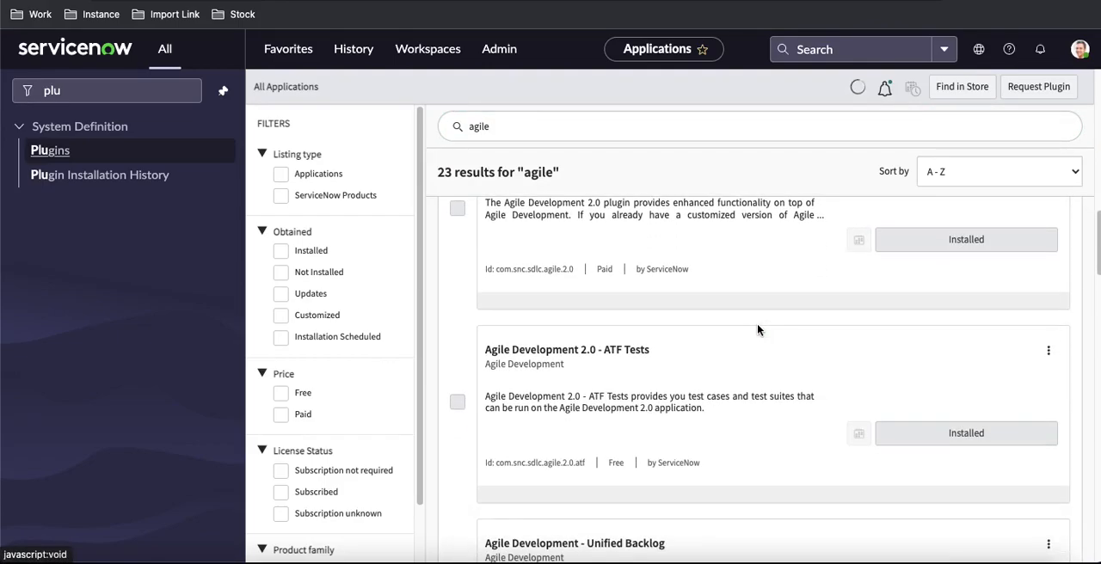
scroll("down", 3)
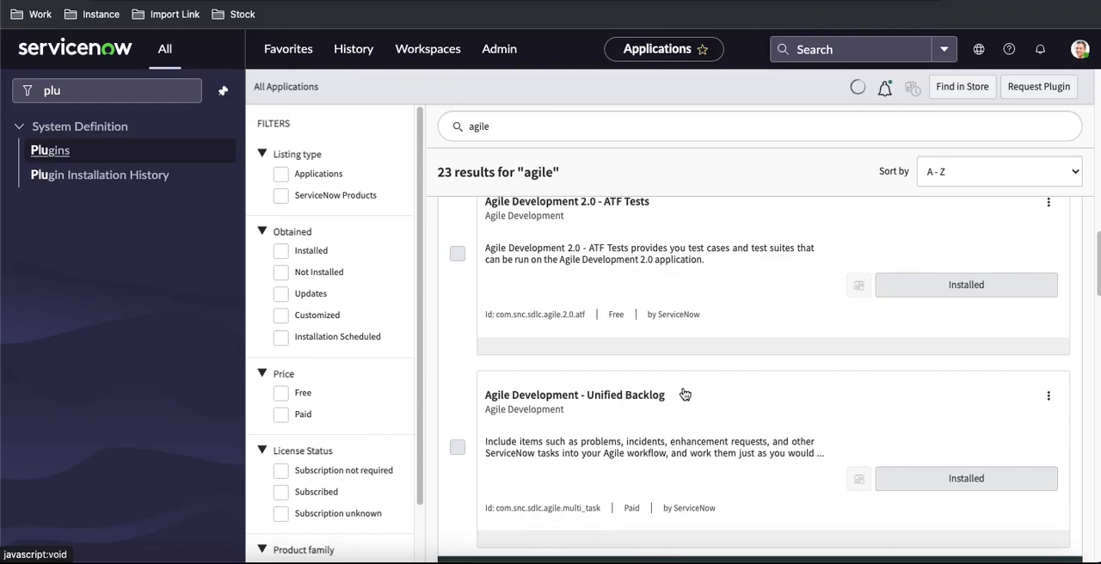
mouse_move(71, 71)
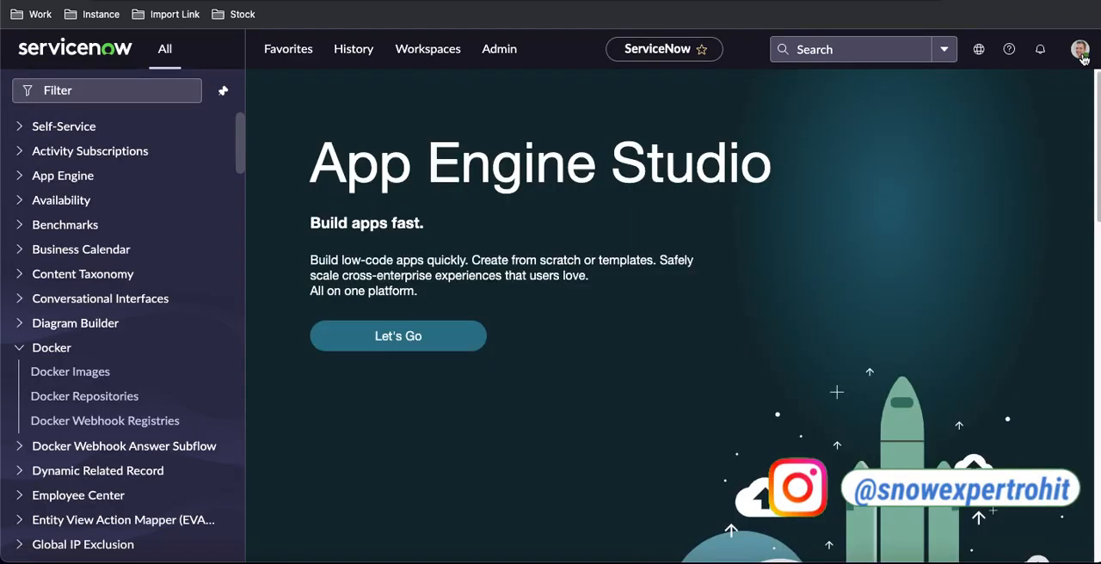
Impersonate the Scrum Product Owner user from the avatar menu.
left_click(1080, 48)
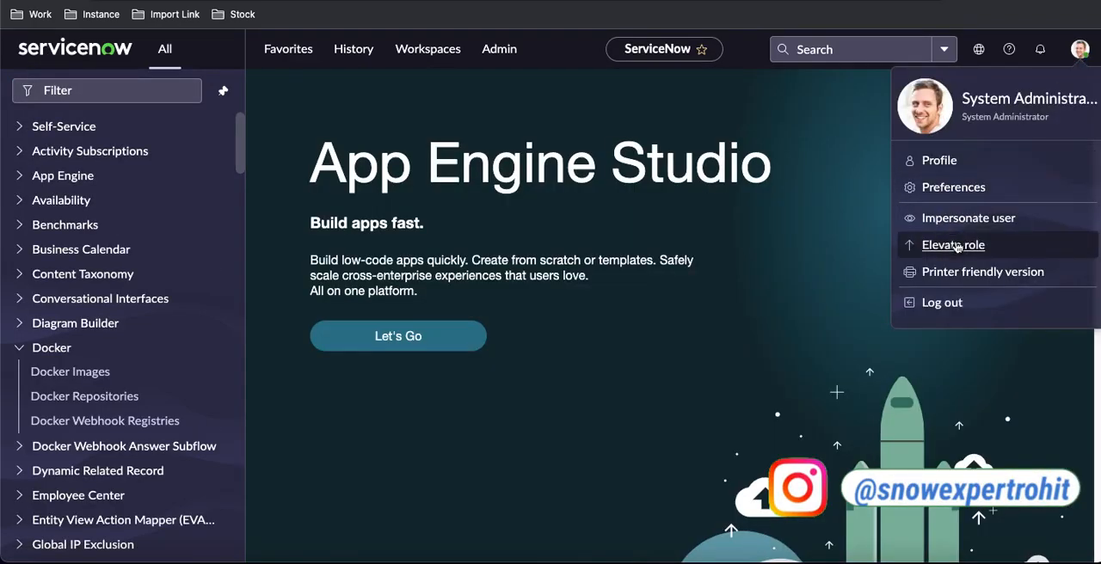
mouse_move(966, 217)
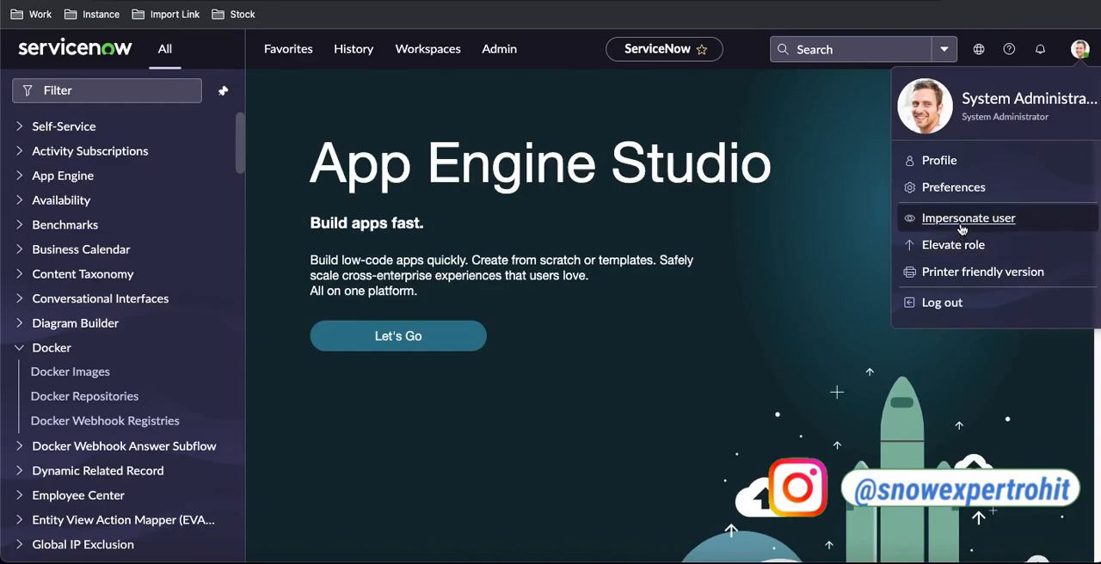
left_click(967, 216)
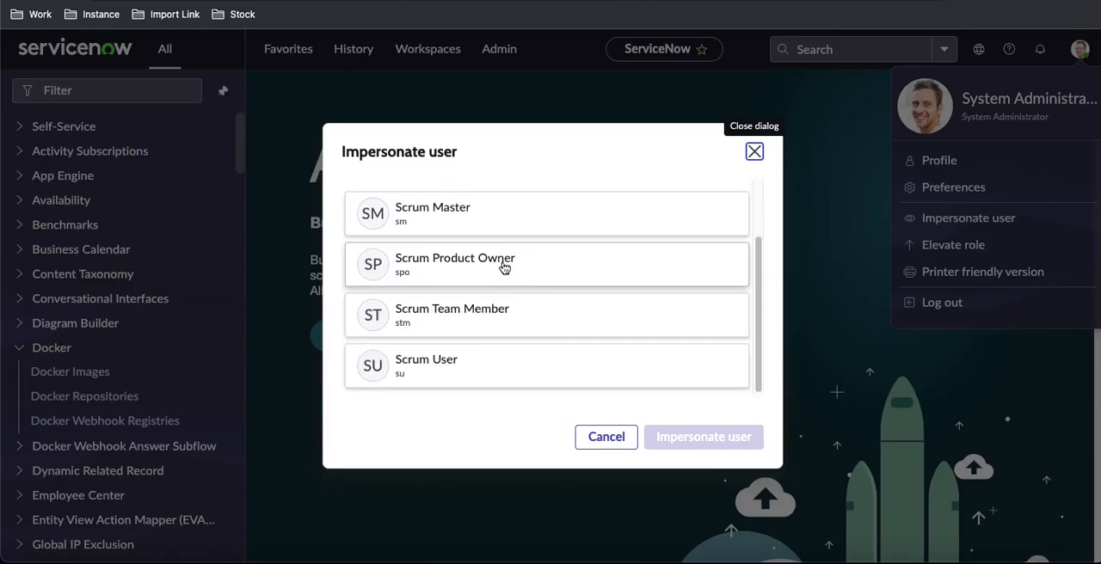
left_click(546, 265)
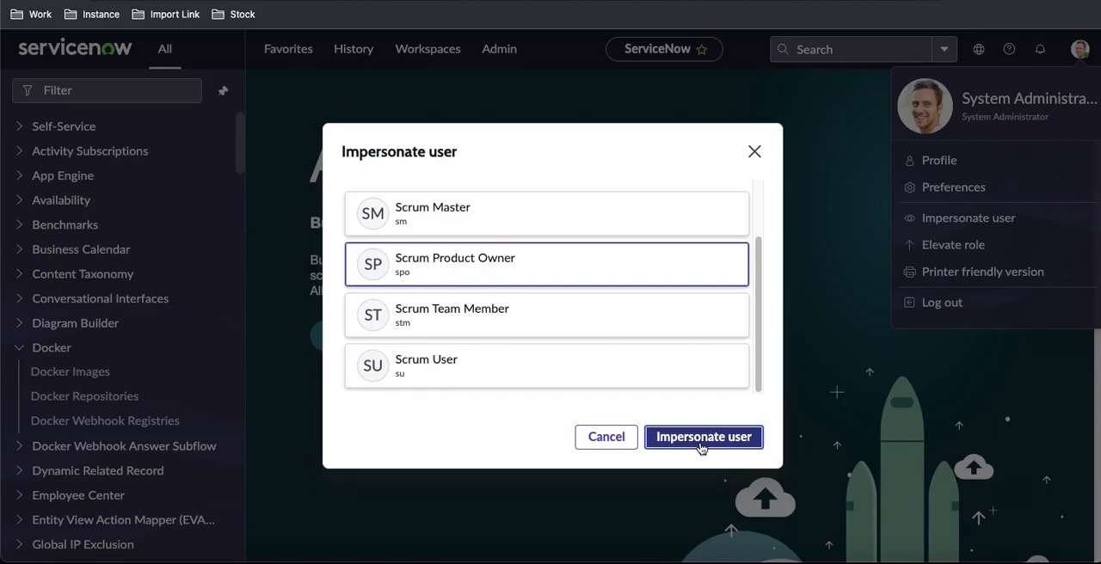
left_click(701, 437)
type("a")
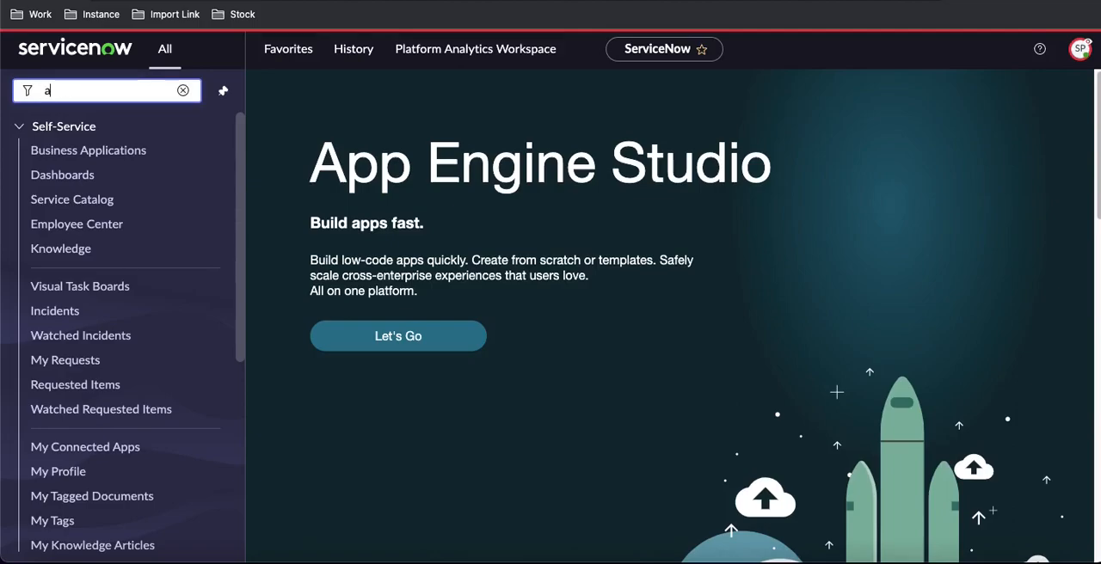
Filter for 'agile', open the ServiceNow Backlog personal backlog and show its filter conditions.
type("gile")
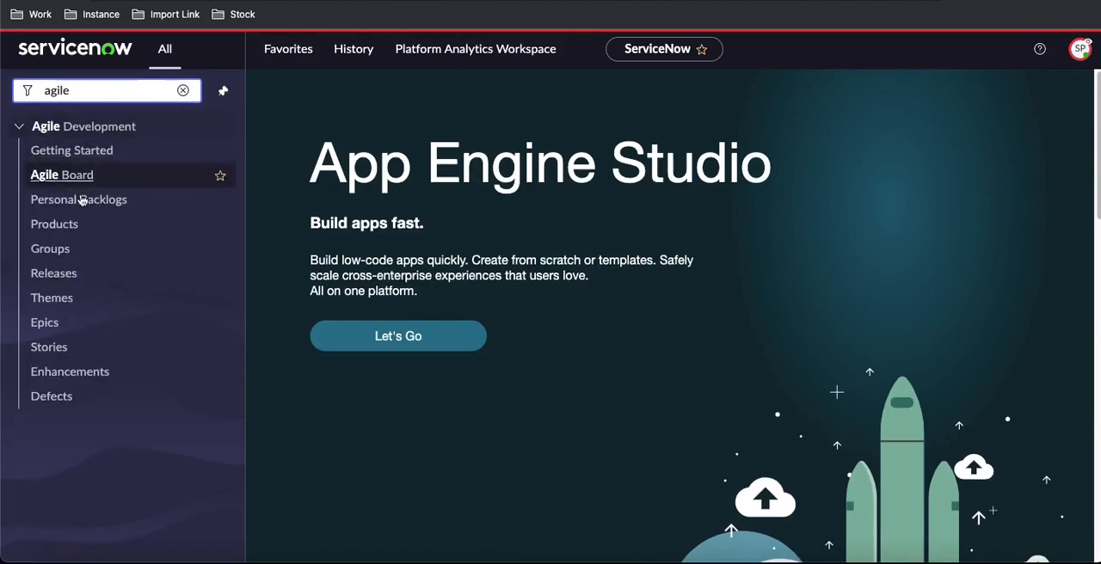
mouse_move(45, 321)
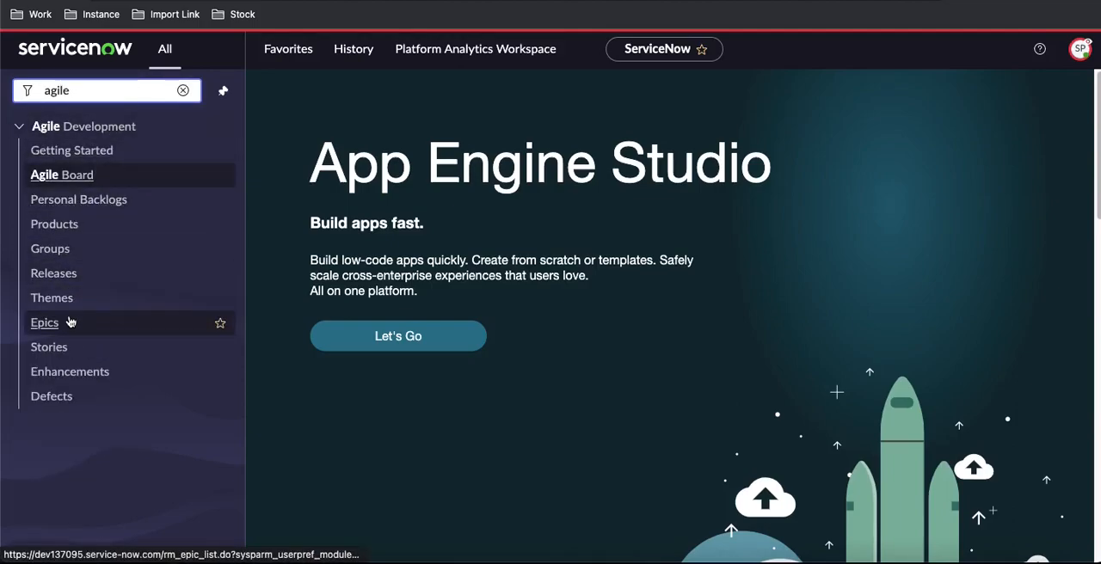
left_click(79, 200)
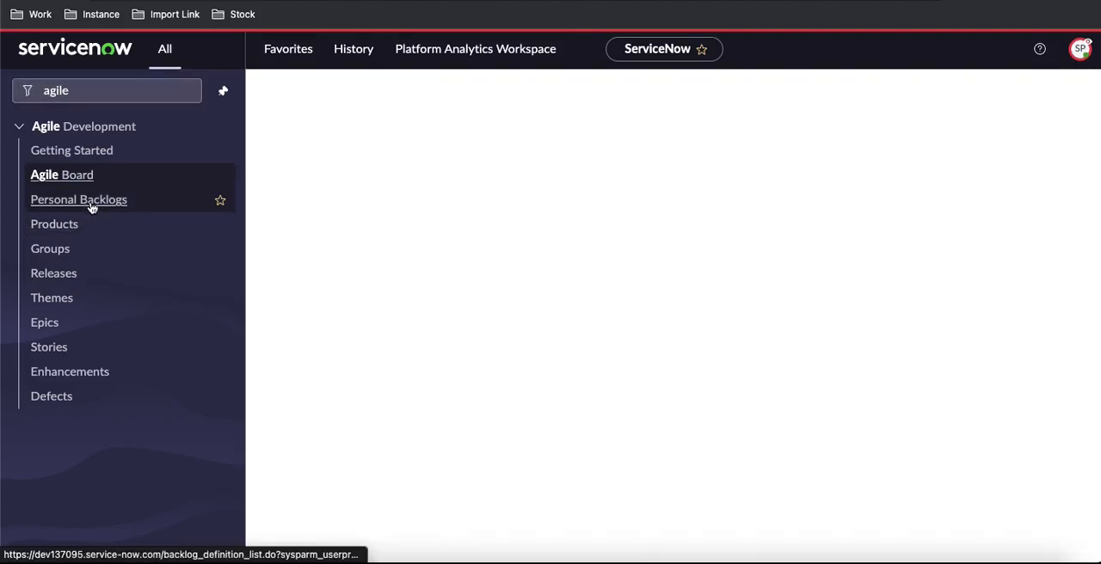
left_click(79, 199)
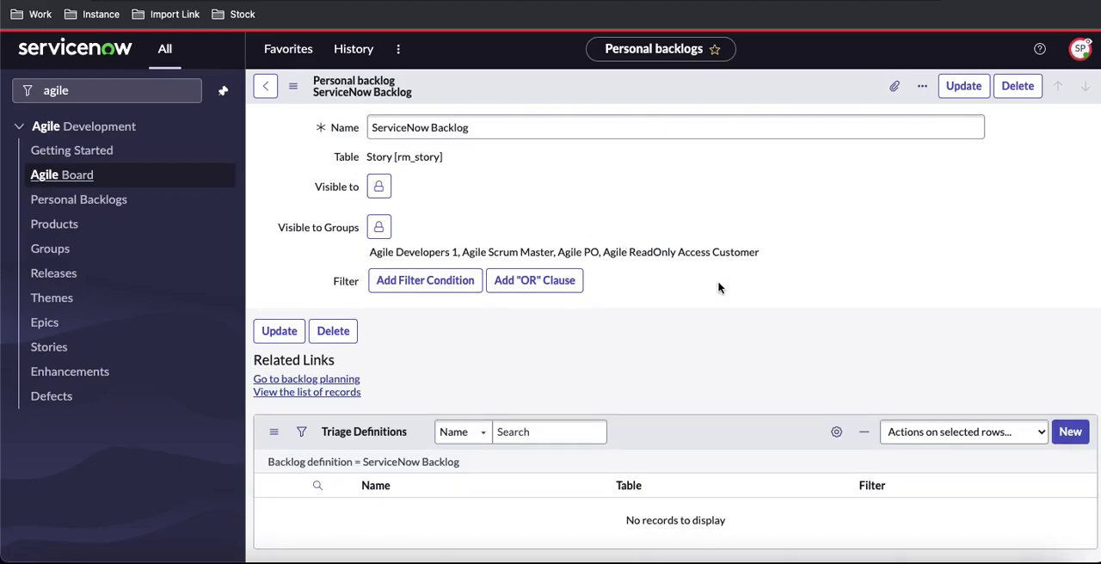
scroll("down", 3)
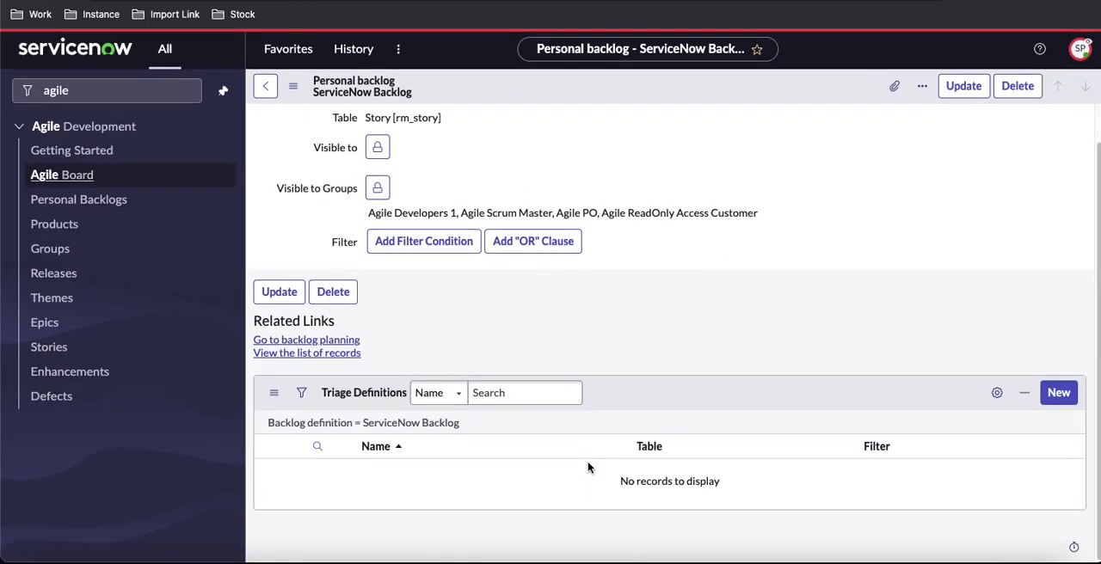
mouse_move(454, 456)
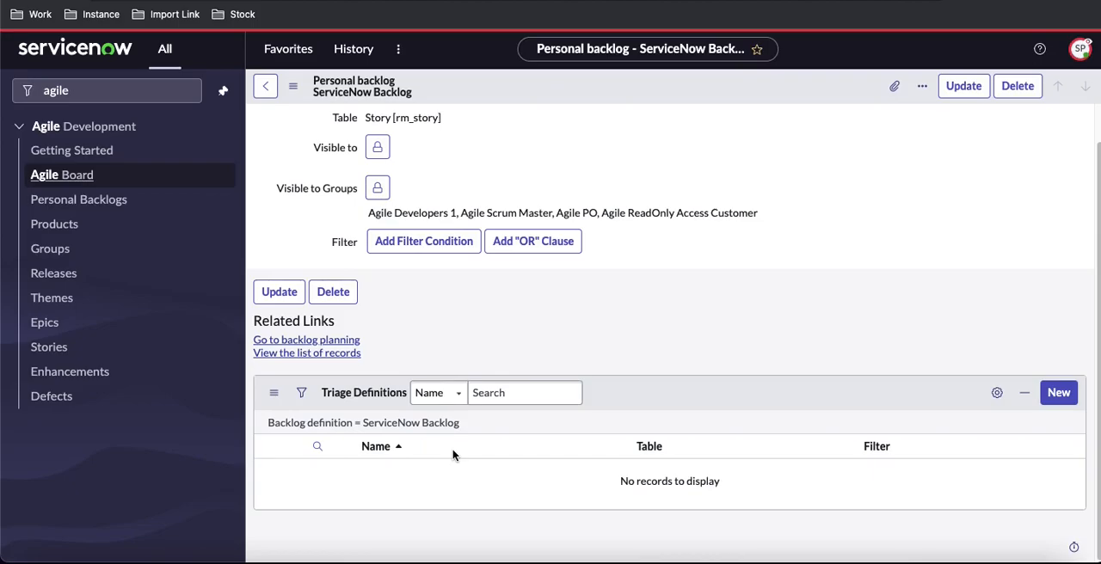
mouse_move(755, 407)
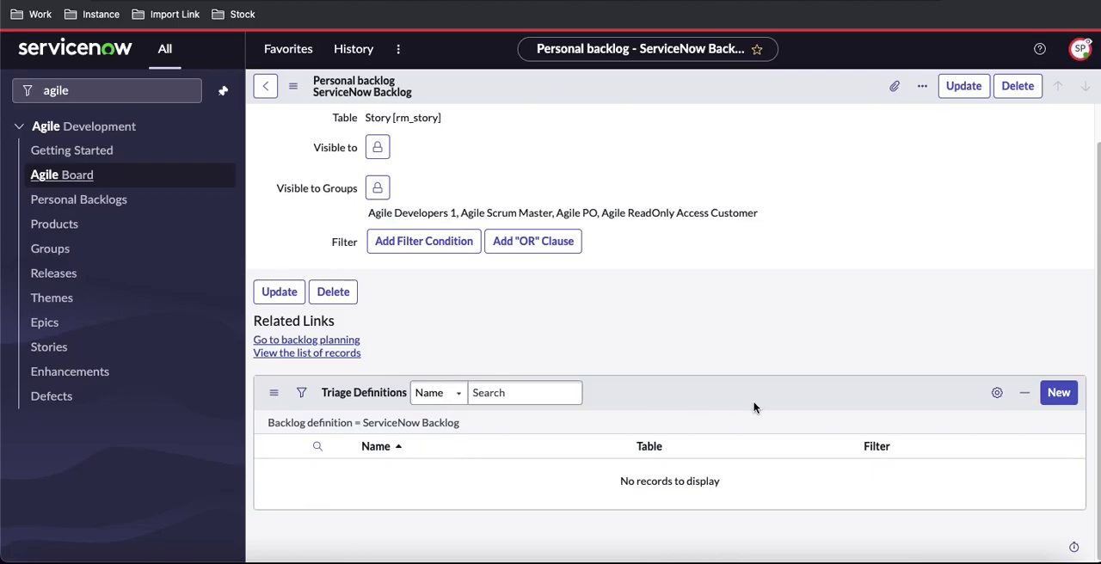
left_click(424, 241)
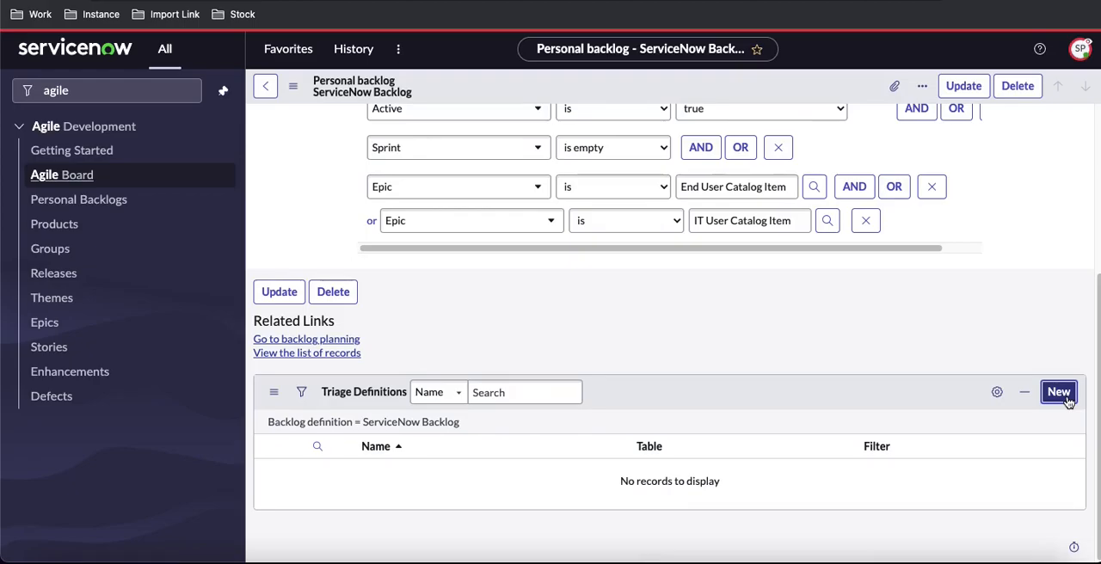
Create a triage definition 'Incident Convert' on the Incident table and submit it.
left_click(1058, 392)
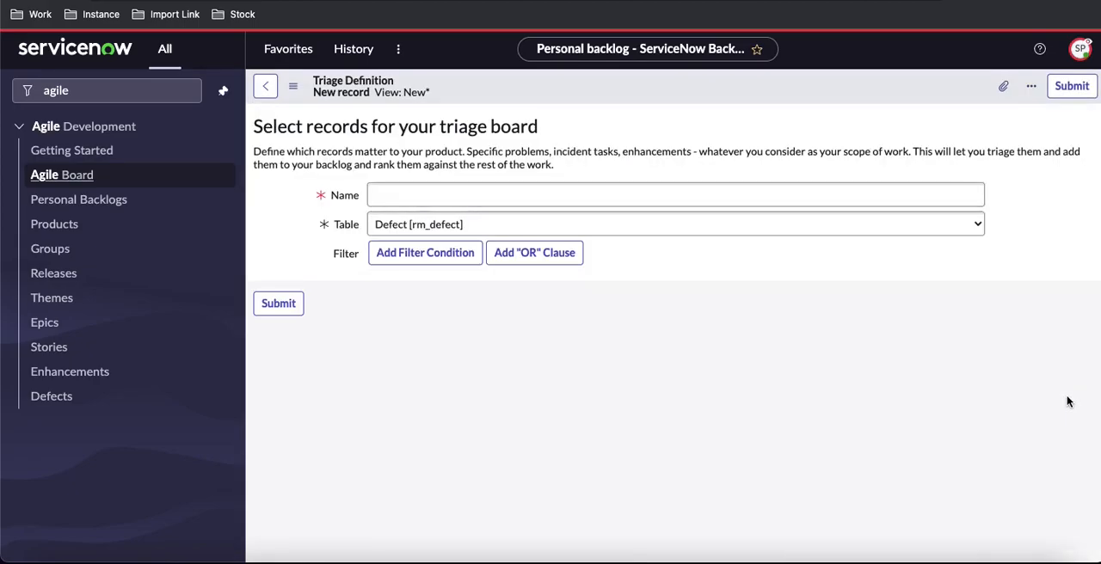
left_click(425, 251)
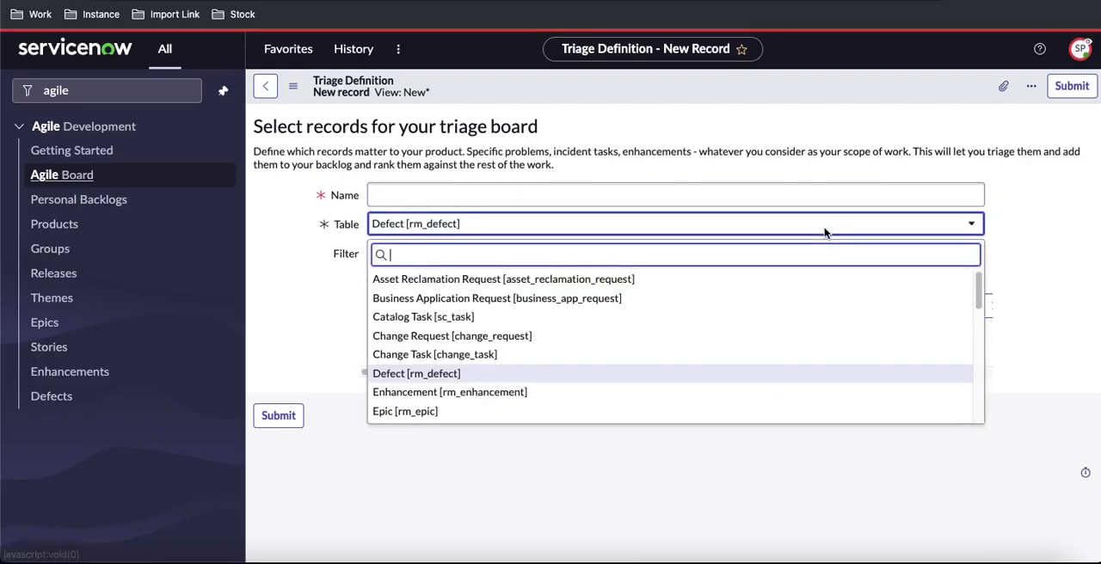
type("ind")
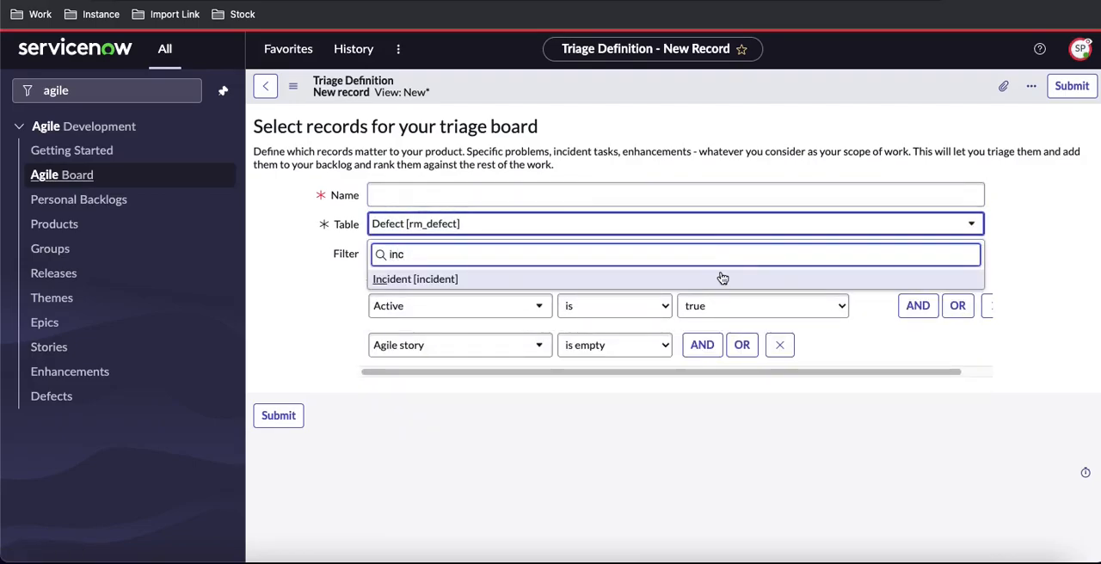
left_click(414, 278)
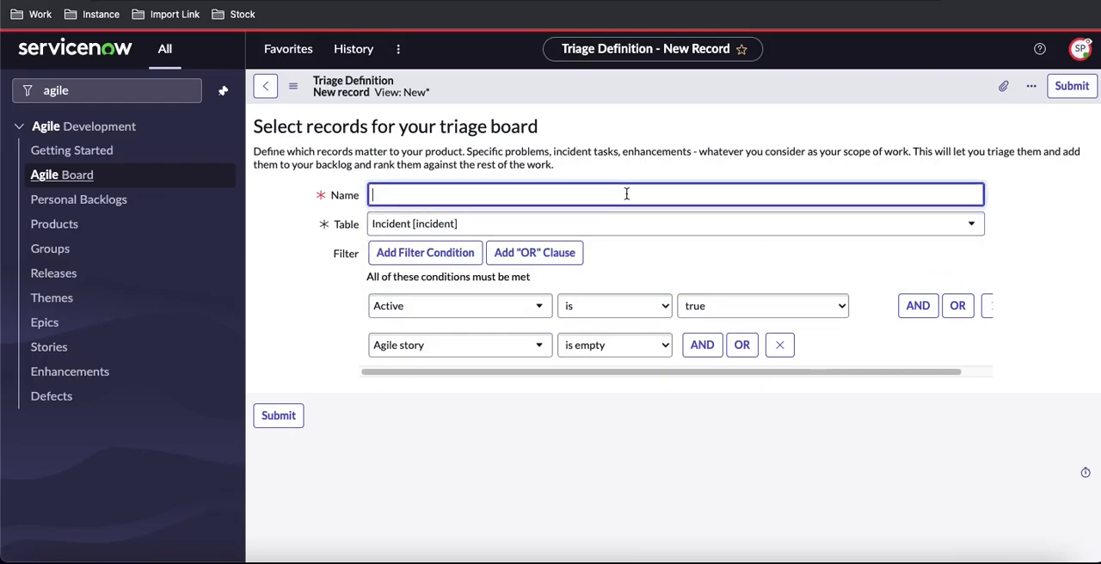
type("Incident")
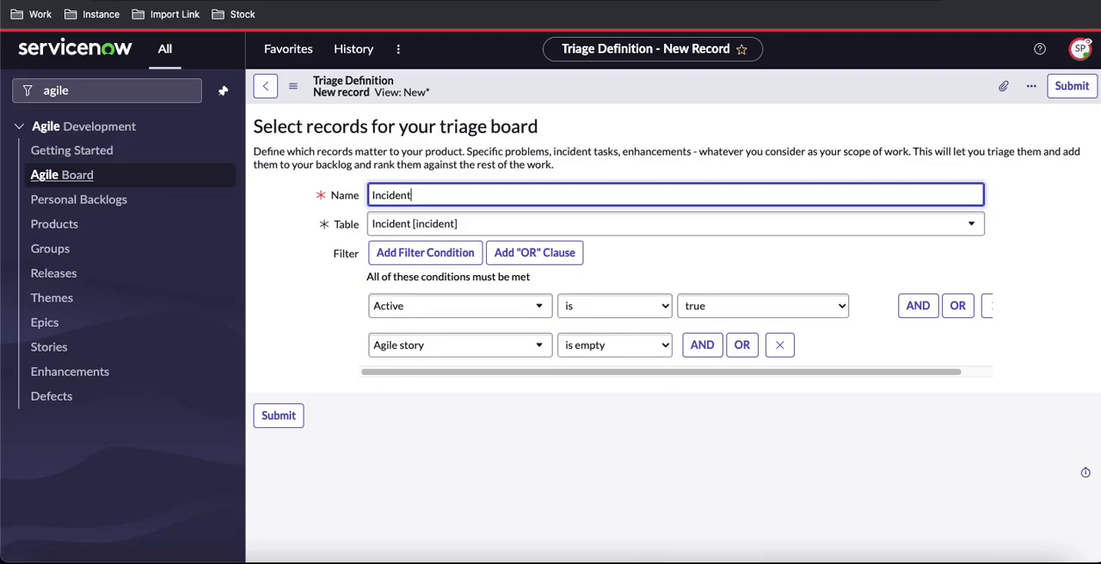
type("Convert")
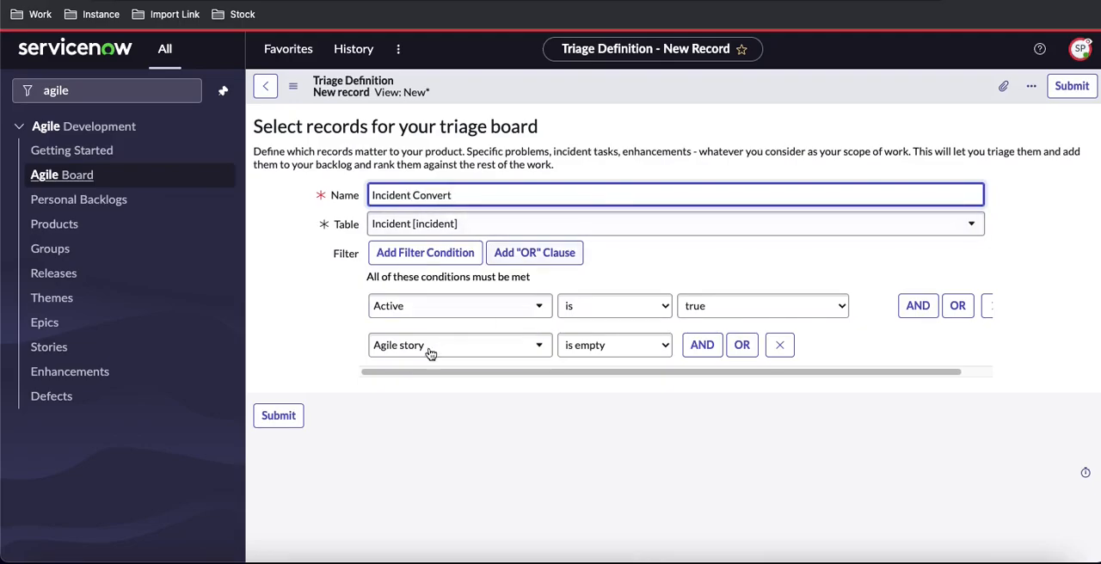
left_click(279, 417)
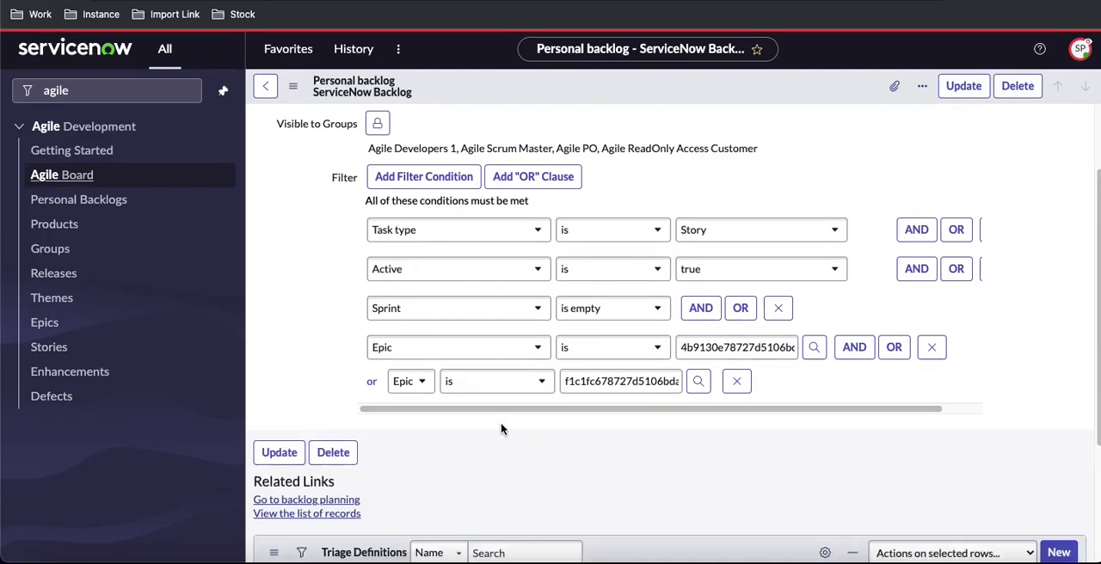
Create a second triage definition 'Defect' on the Defect table and submit it.
scroll("down", 3)
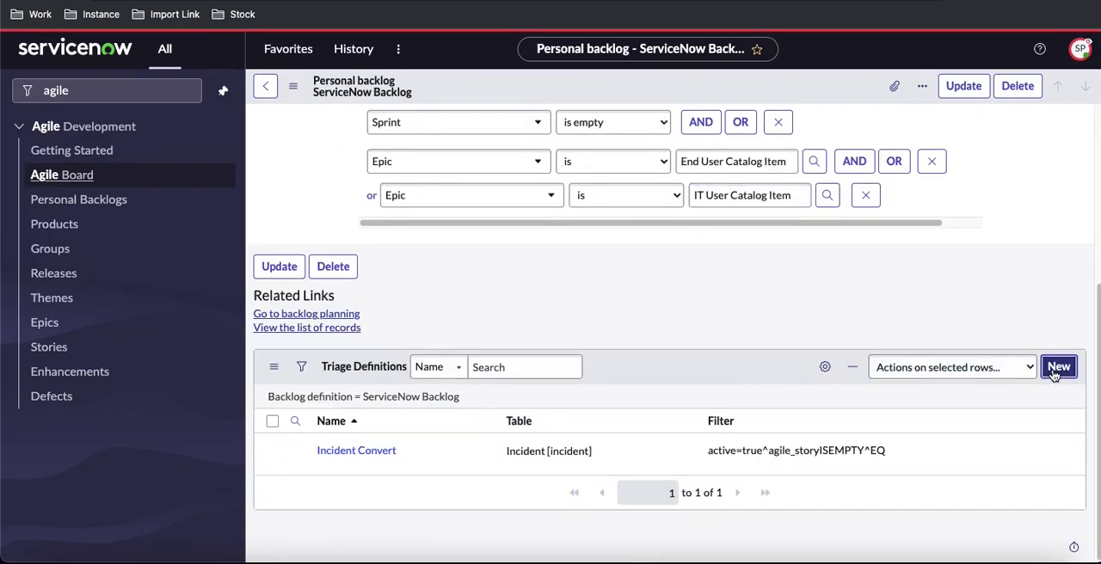
left_click(1059, 366)
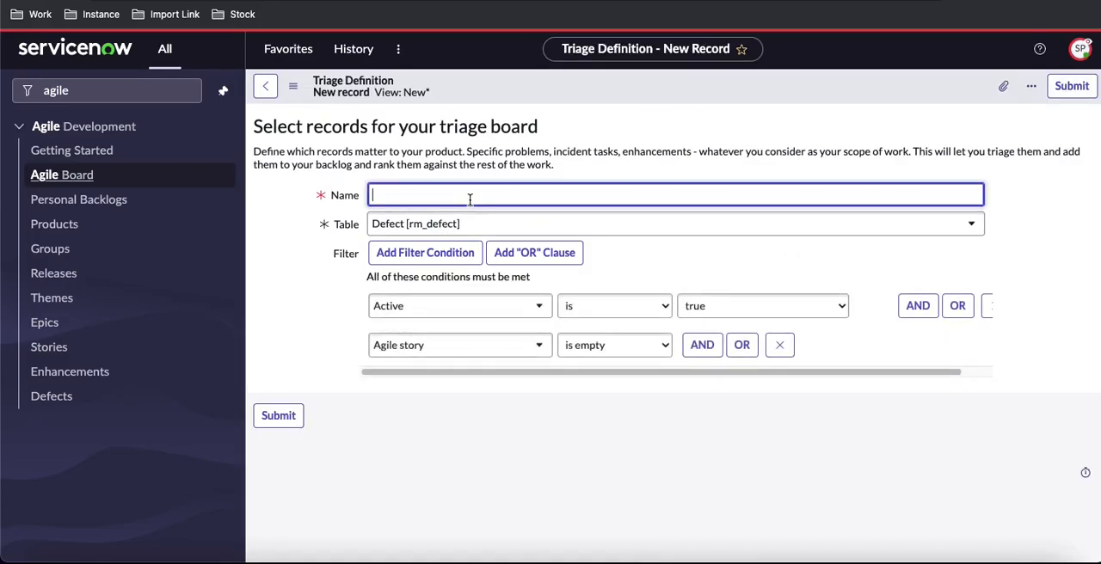
type("Defect")
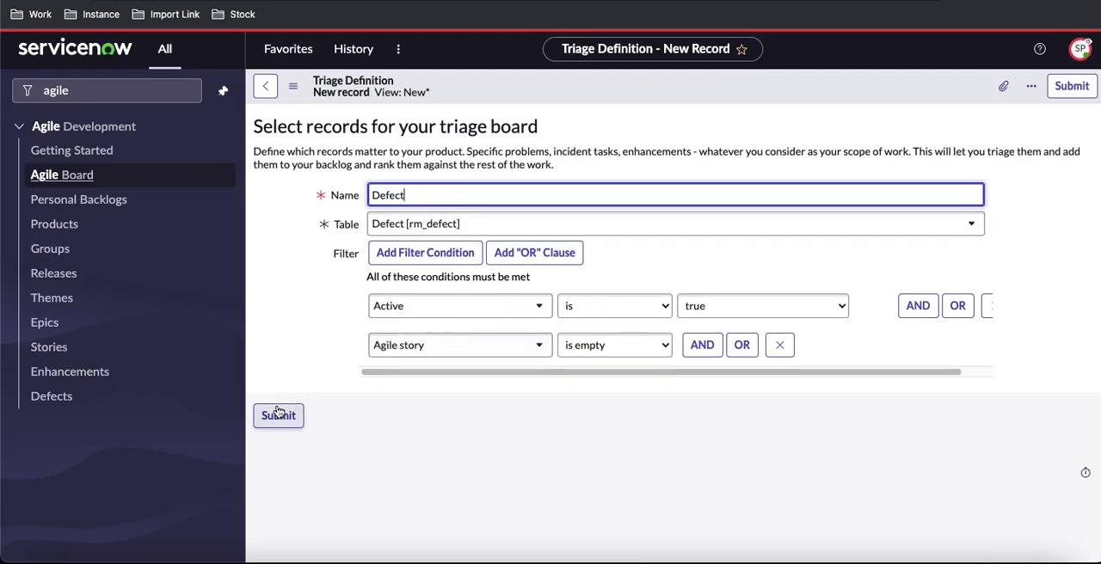
left_click(279, 416)
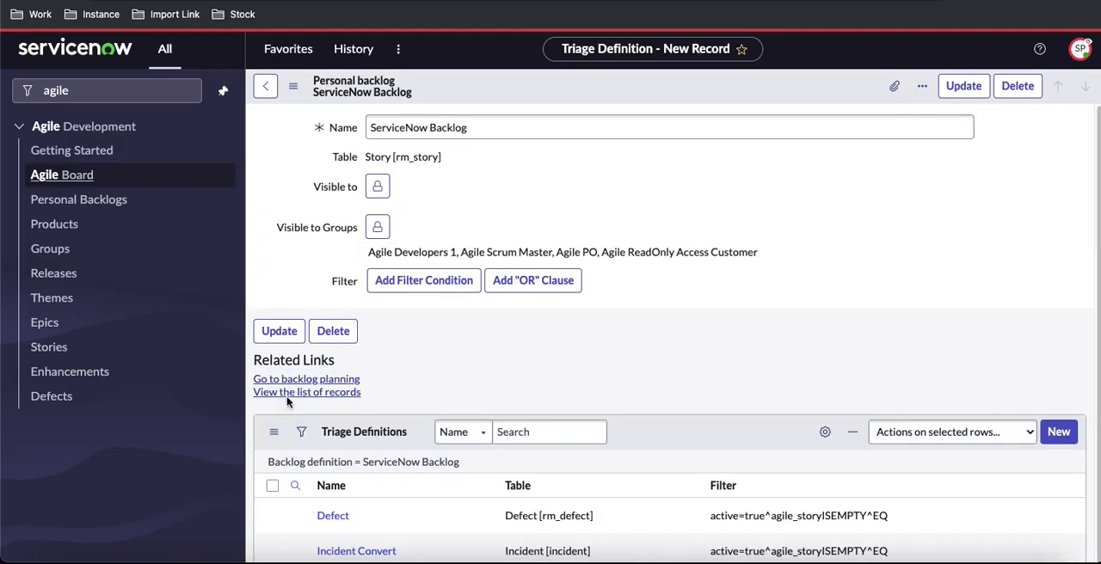
mouse_move(106, 205)
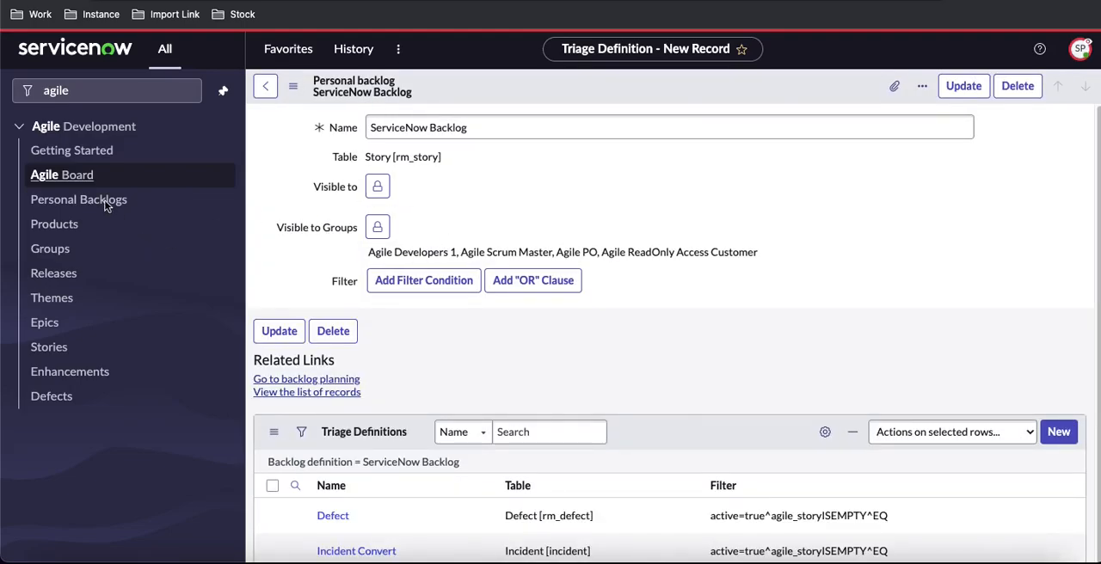
left_click(79, 200)
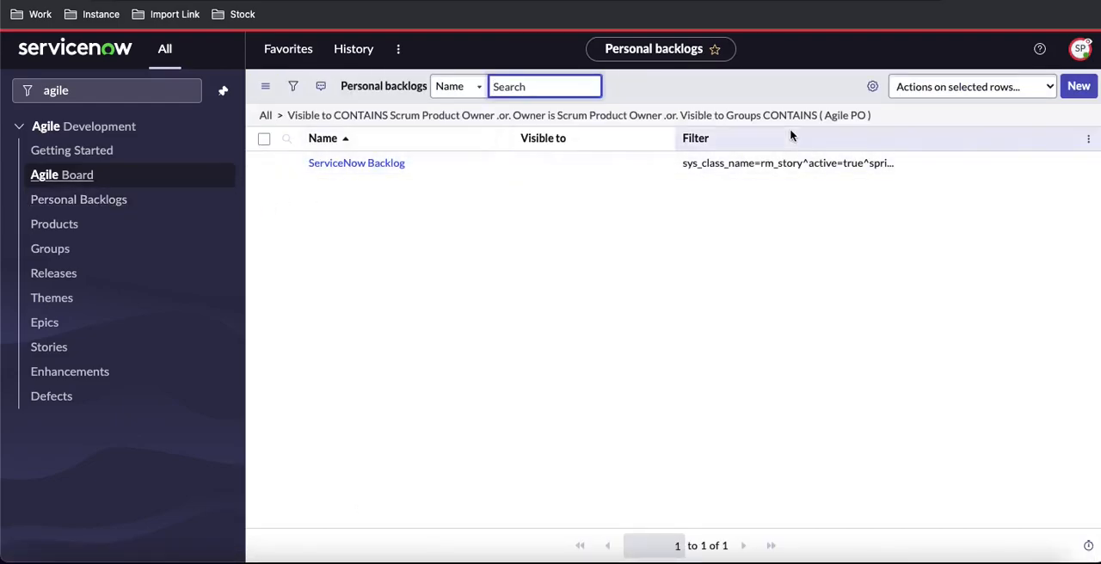
left_click(1078, 86)
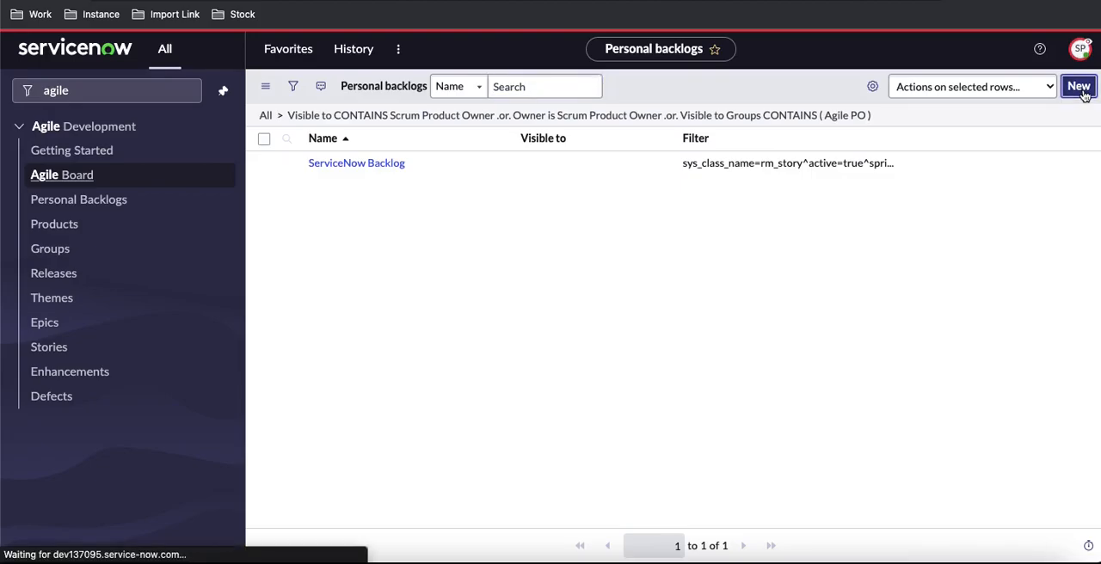
left_click(1079, 86)
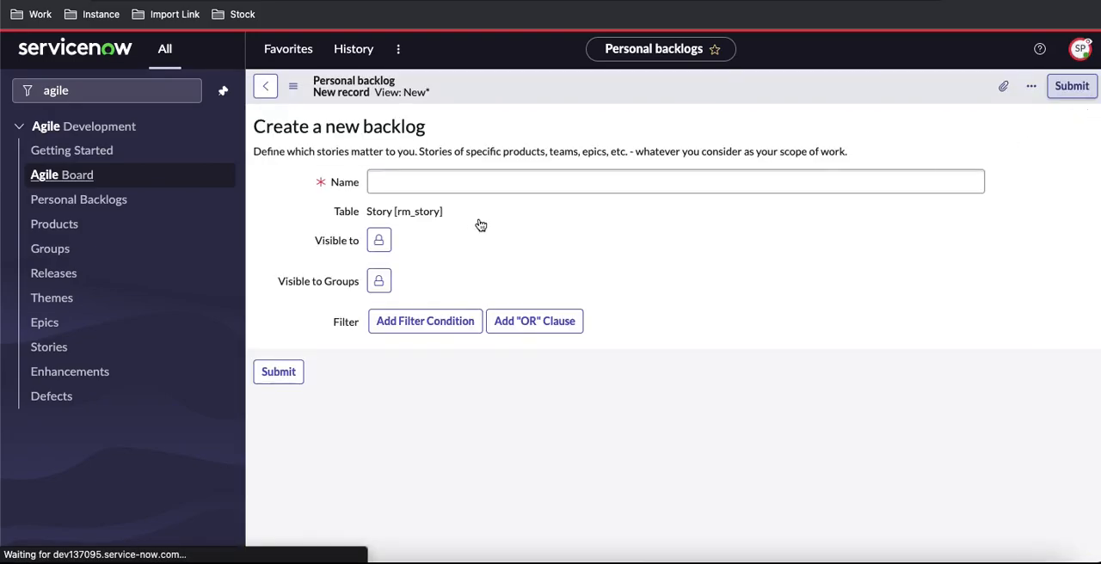
left_click(425, 320)
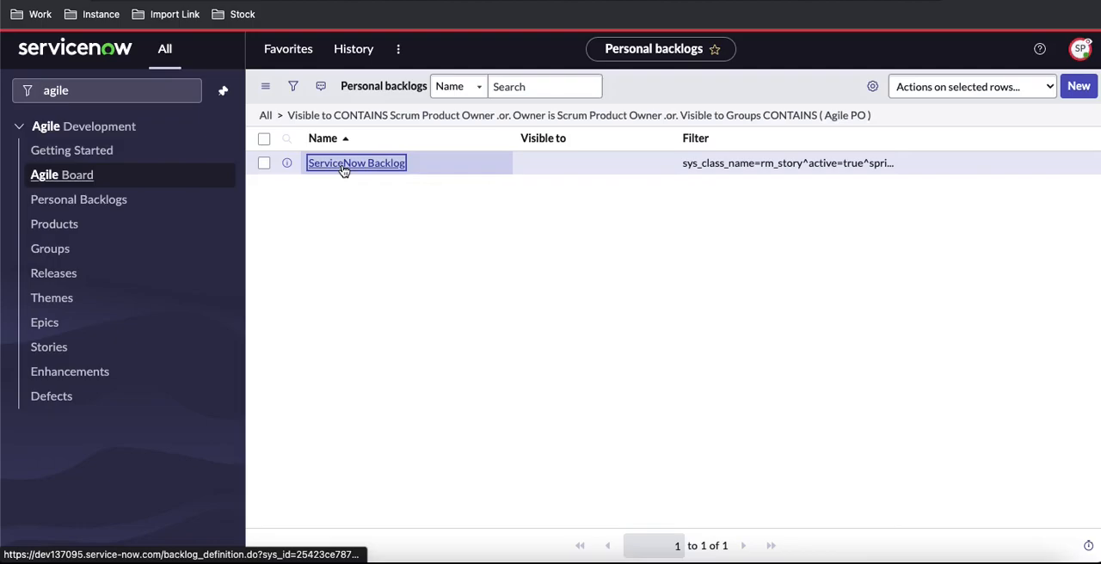
left_click(356, 161)
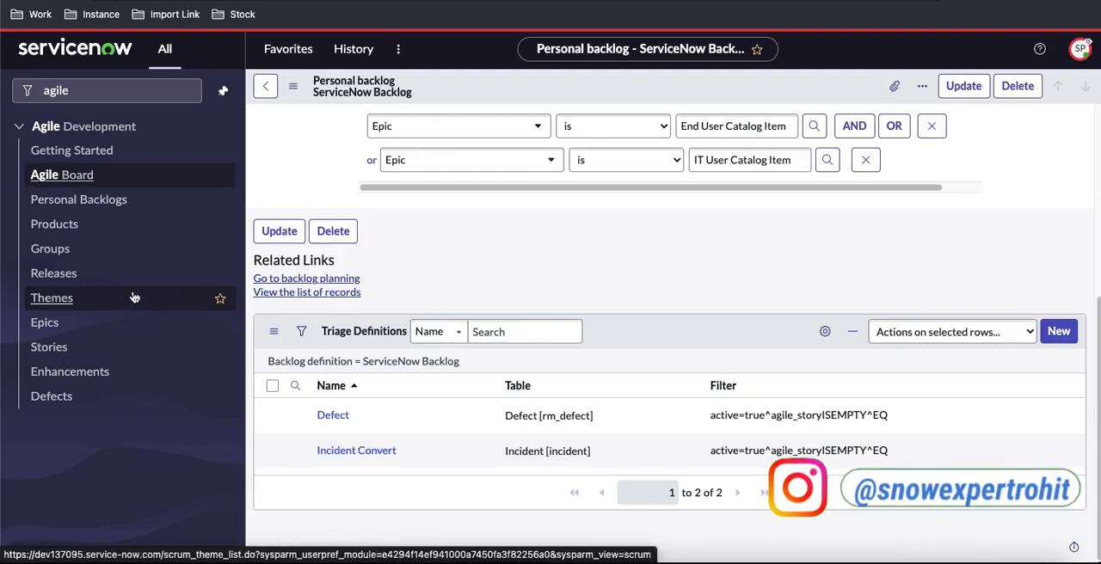
mouse_move(62, 176)
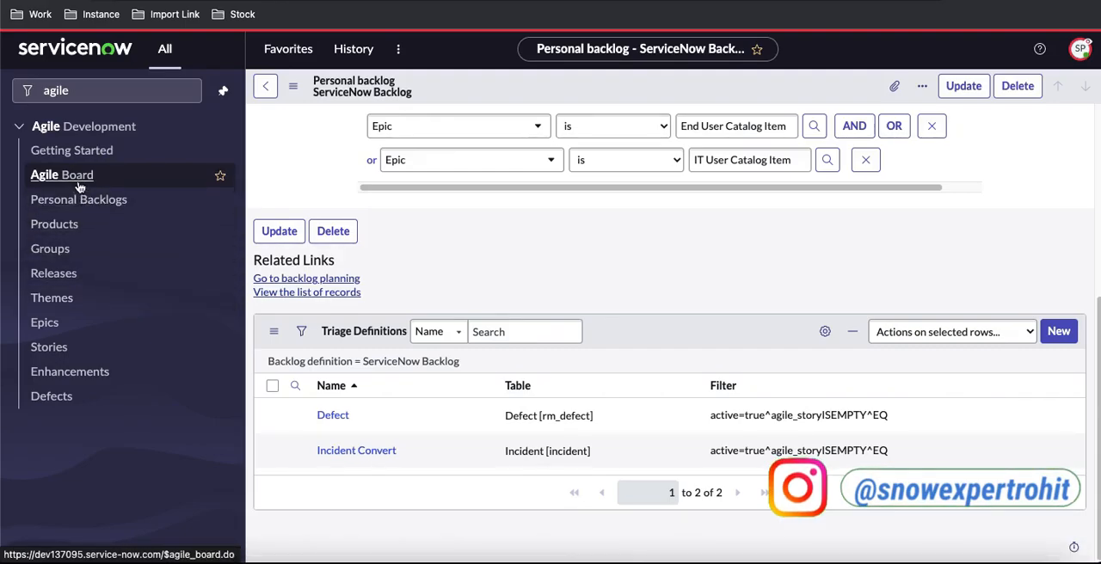
Go to the Agile Board and show the Triage Board counts: Defect 2, Incident Convert 0.
left_click(62, 176)
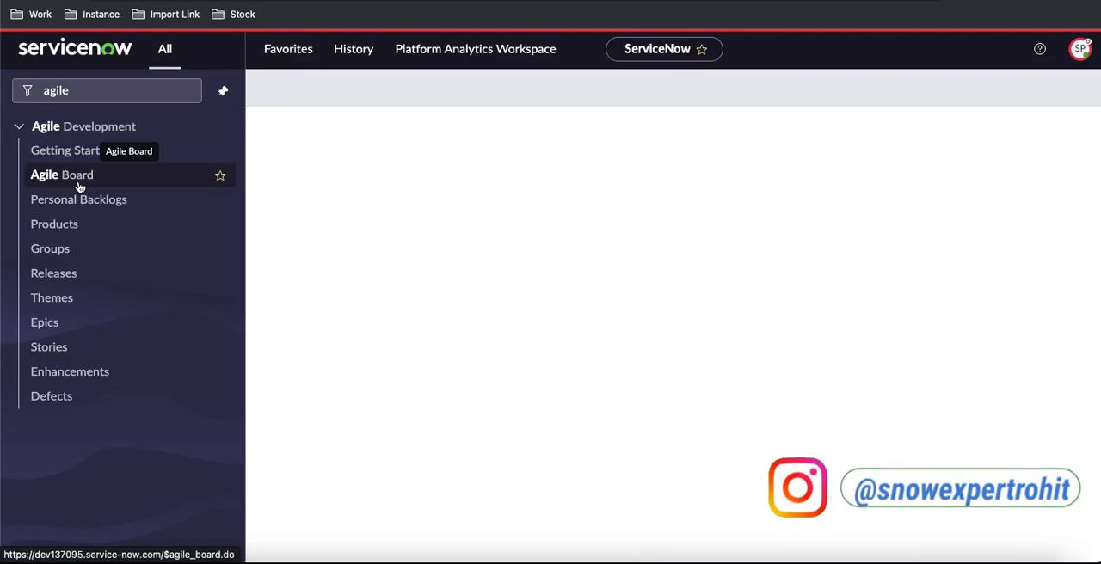
left_click(61, 176)
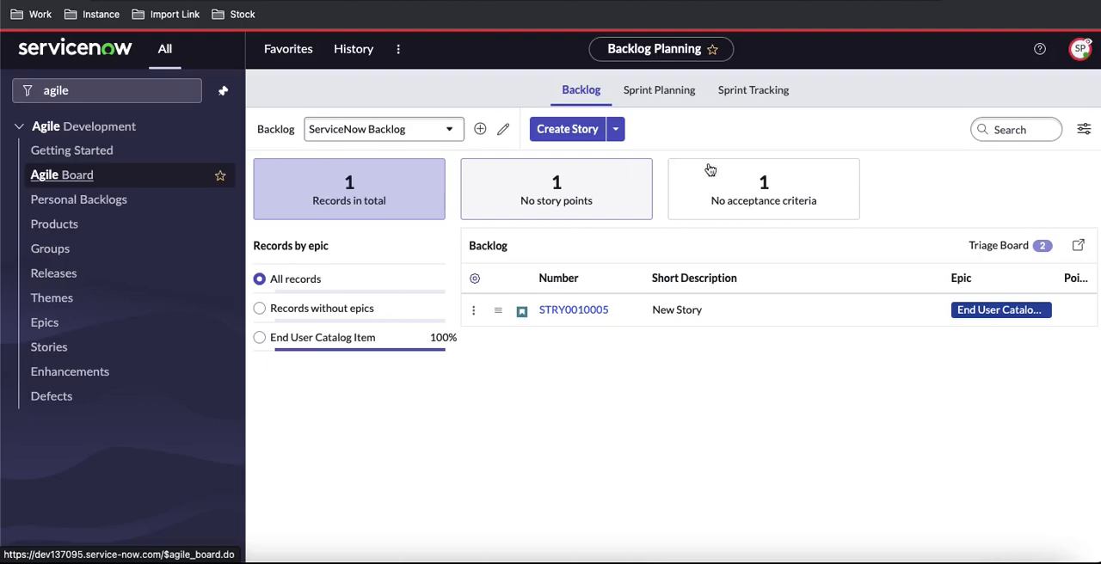
left_click(998, 244)
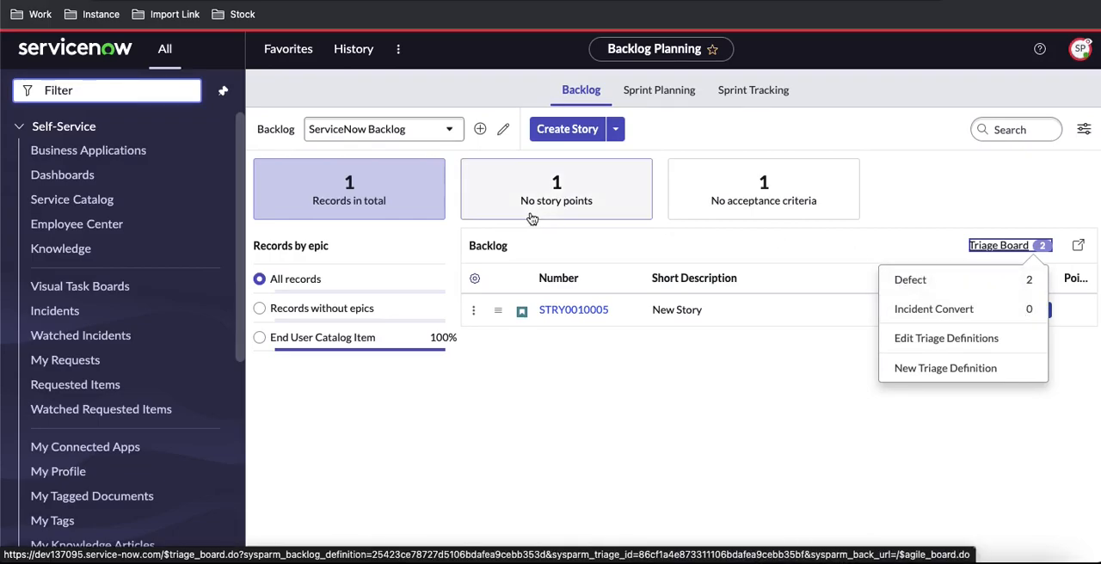
Reach the self-service Incidents list and start a new incident.
type("i")
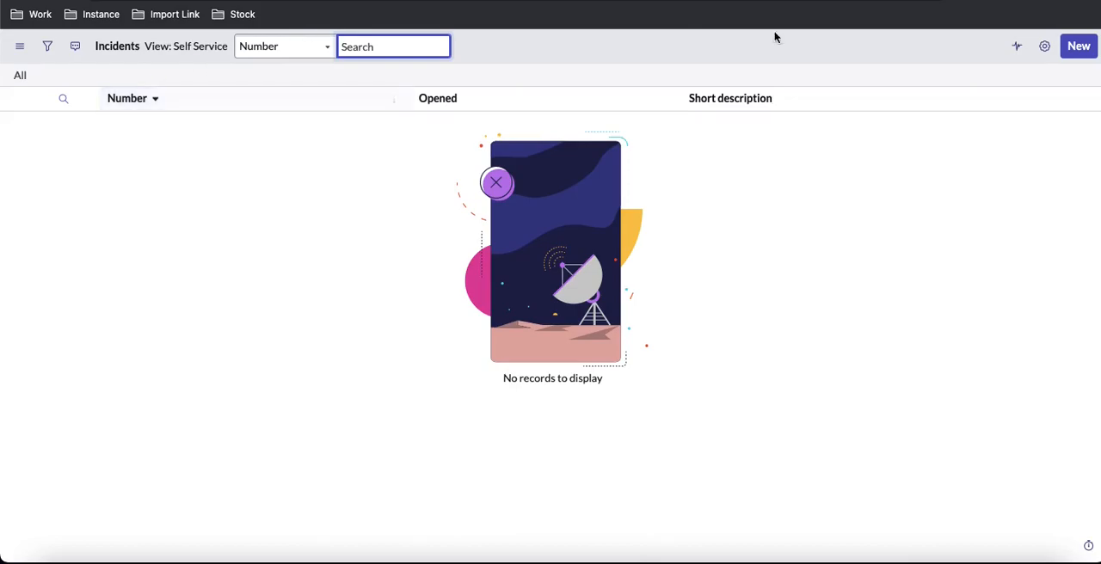
mouse_move(556, 180)
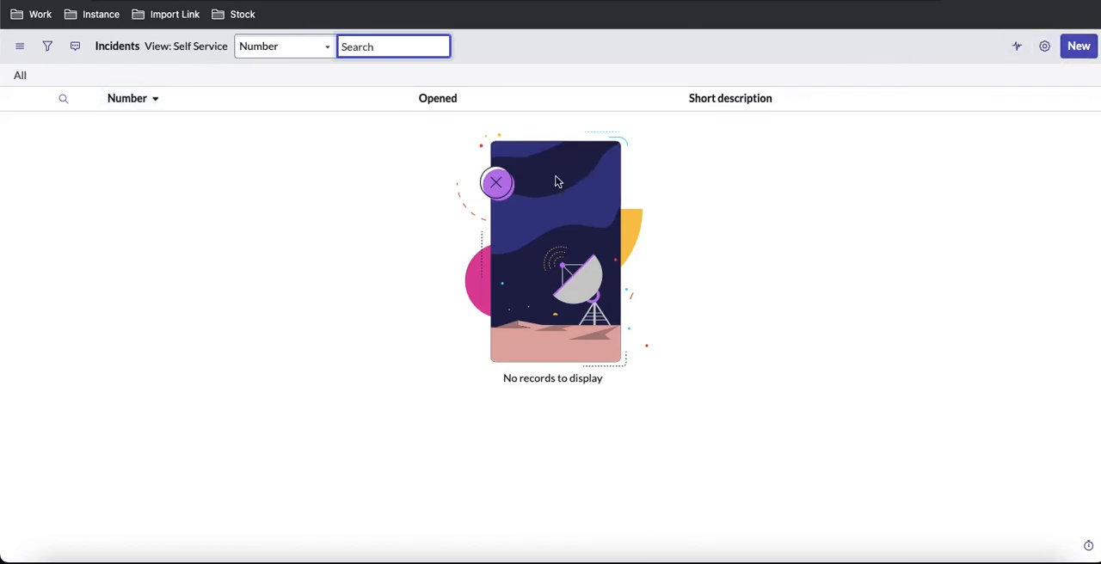
mouse_move(557, 181)
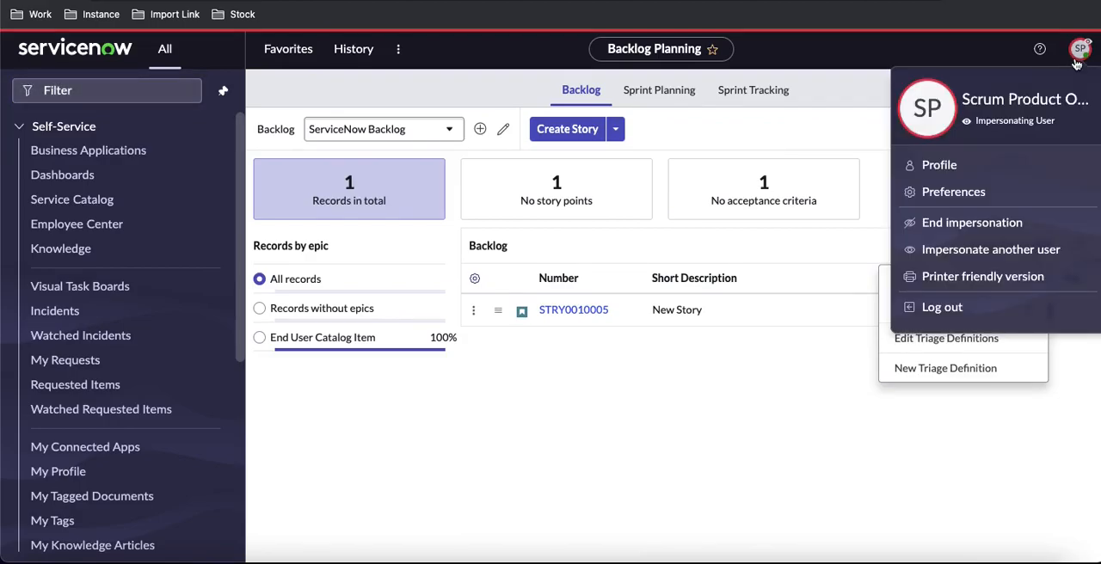
mouse_move(478, 62)
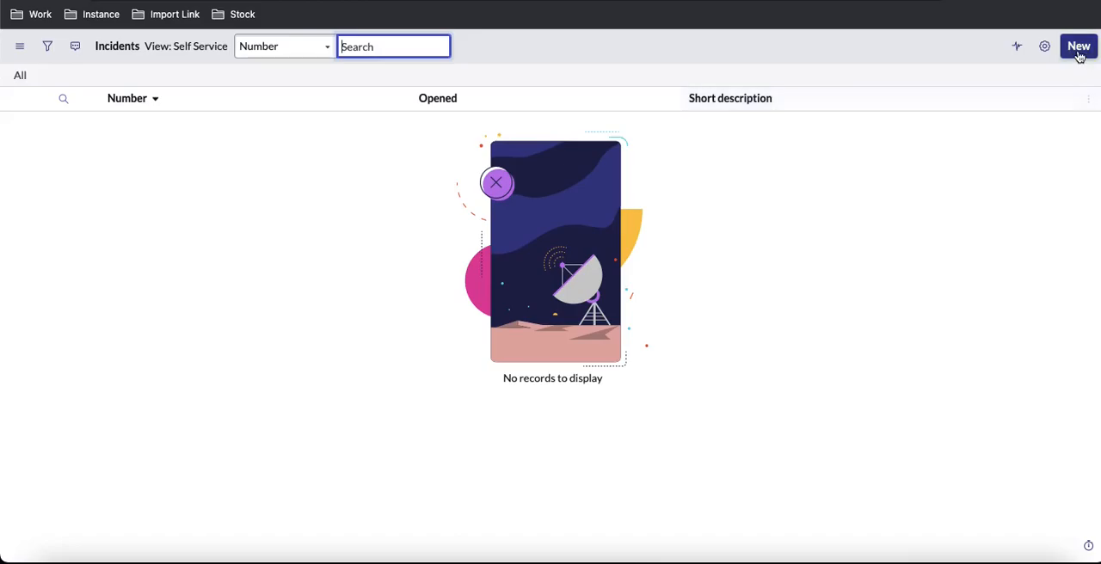
left_click(1078, 44)
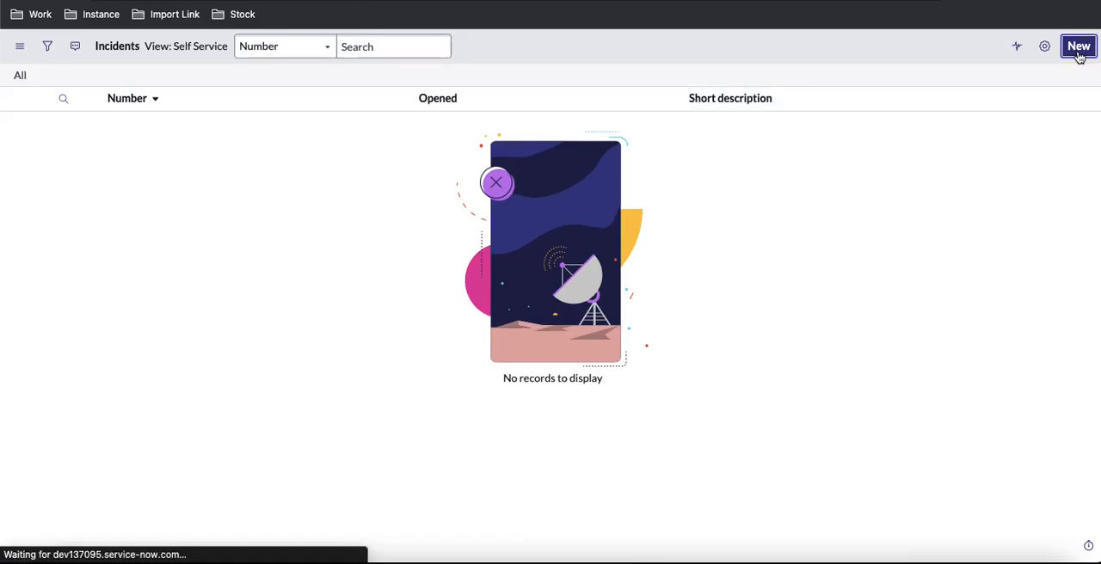
Submit a new incident with High urgency and return to Backlog Planning.
left_click(1078, 47)
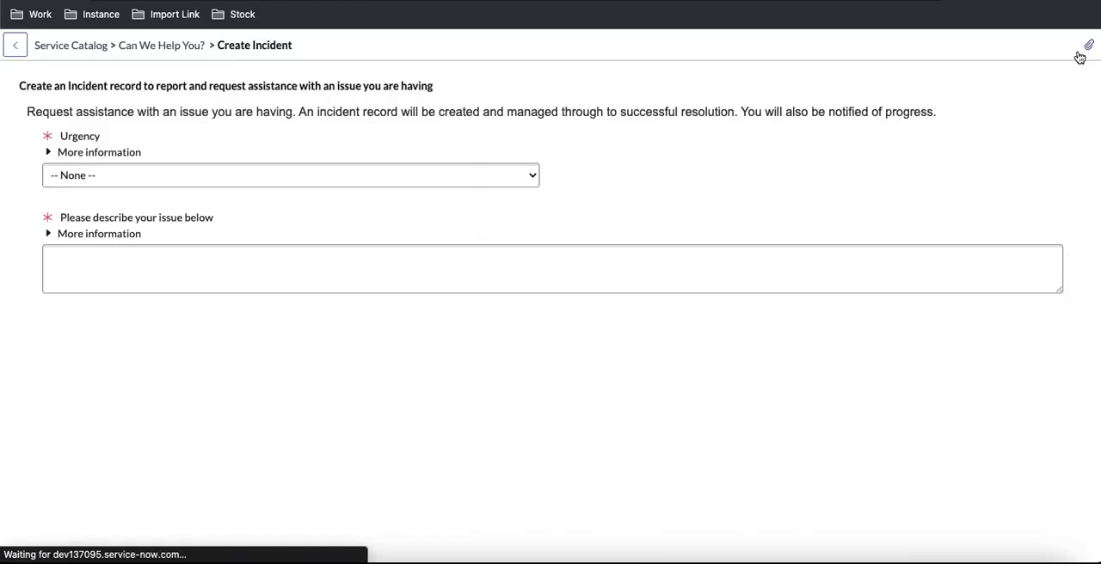
mouse_move(409, 186)
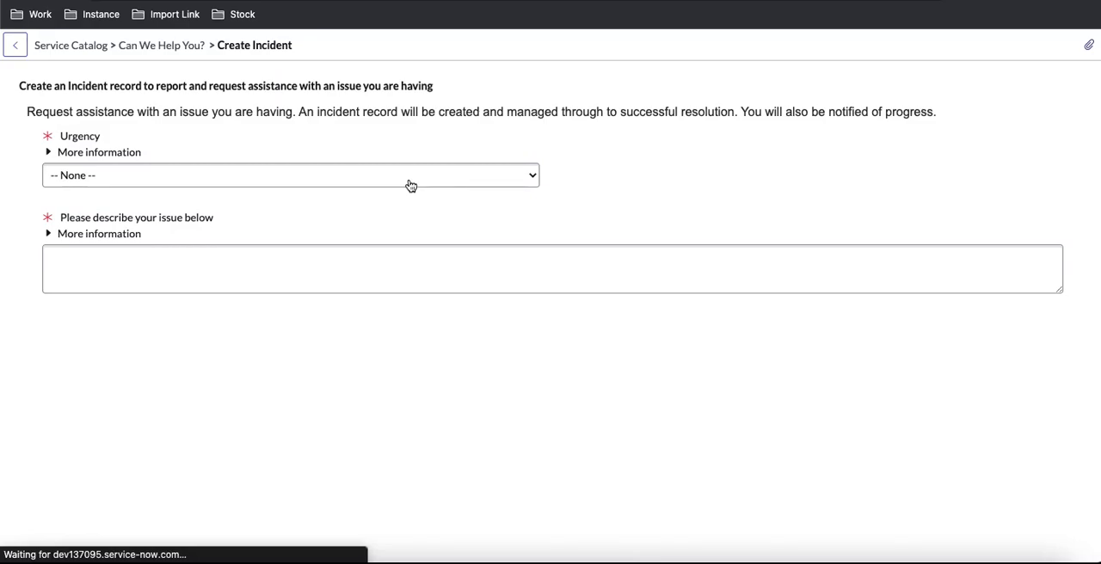
left_click(289, 175)
type("sad")
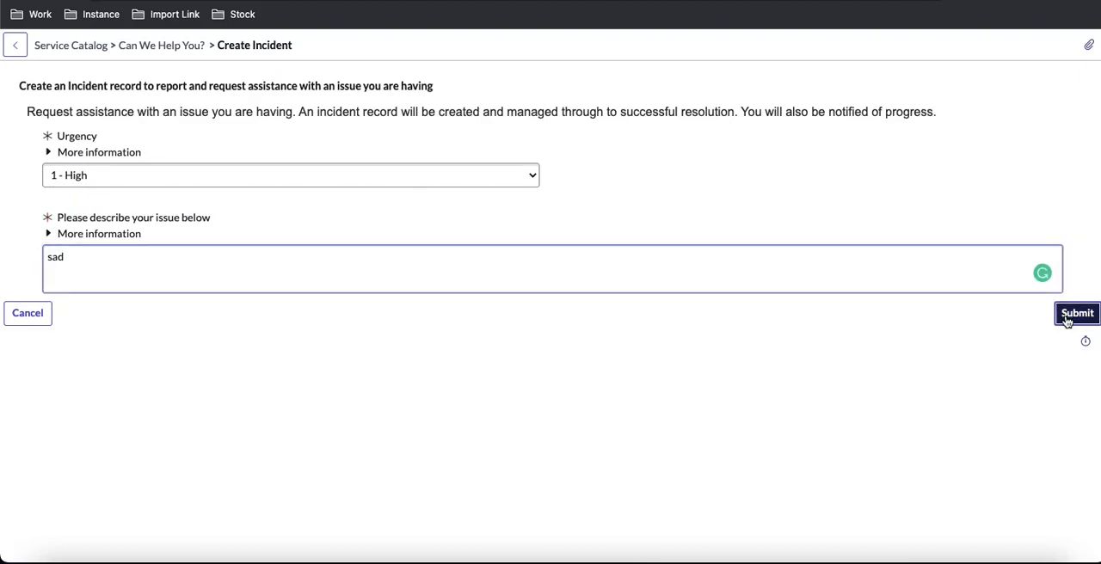
left_click(1077, 313)
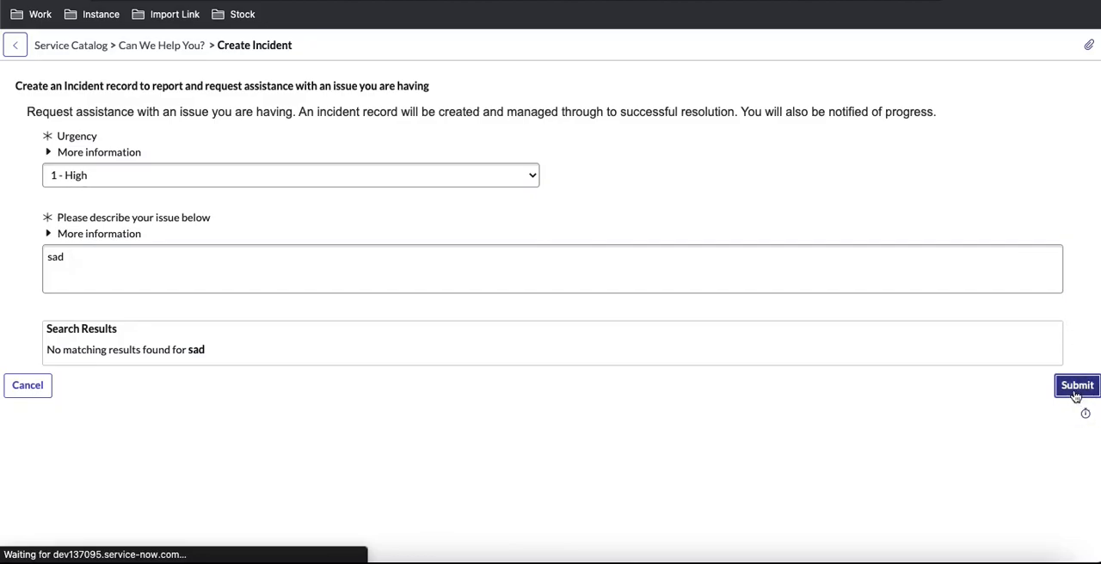
left_click(1076, 385)
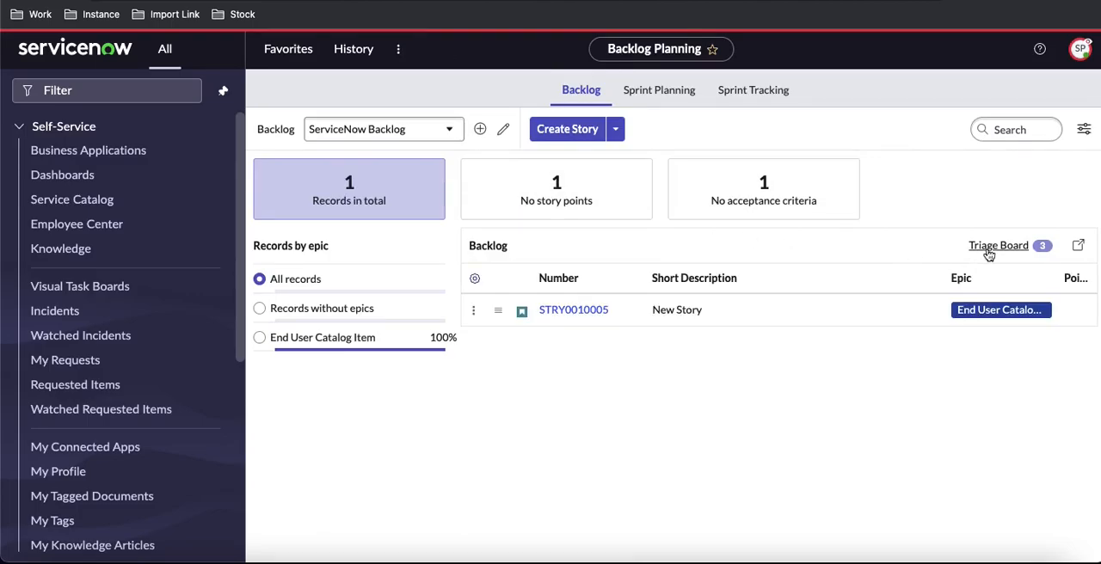
Choose the Defect triage definition to list defects DFCT0010001 and DFCT0010002.
left_click(997, 246)
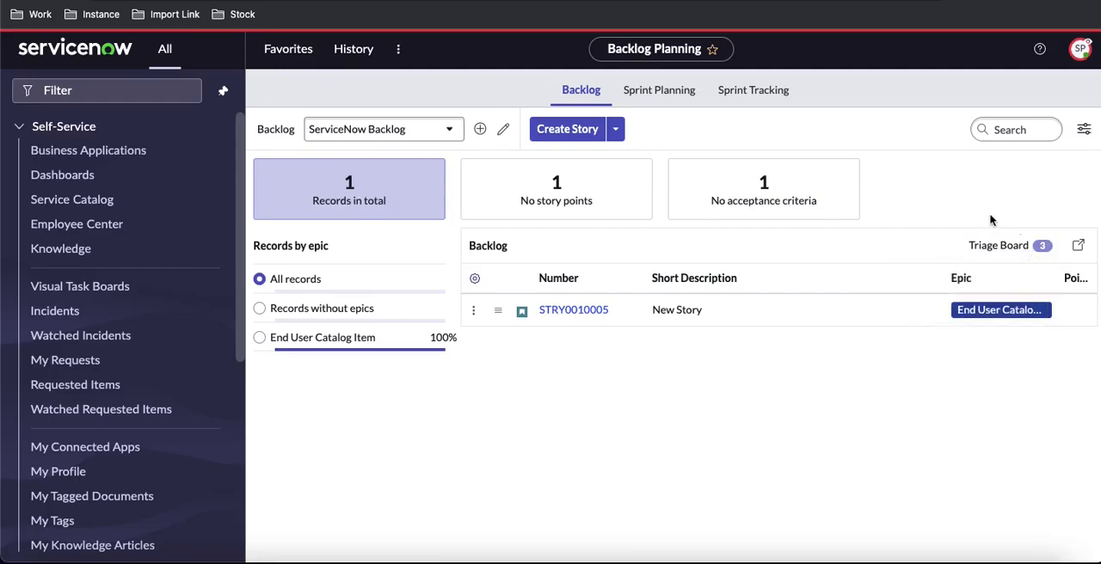
mouse_move(997, 246)
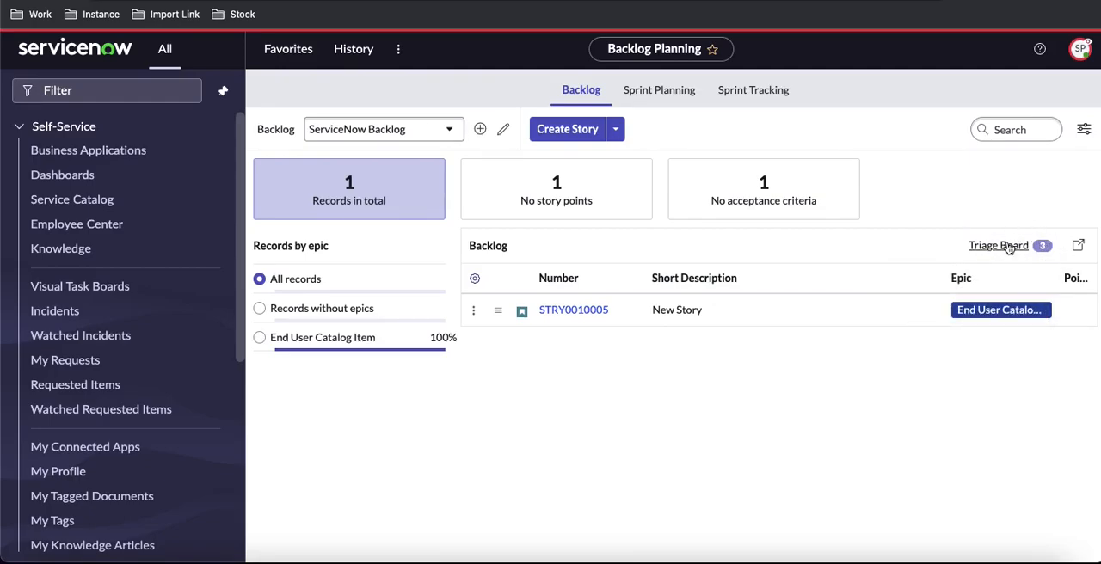
left_click(998, 245)
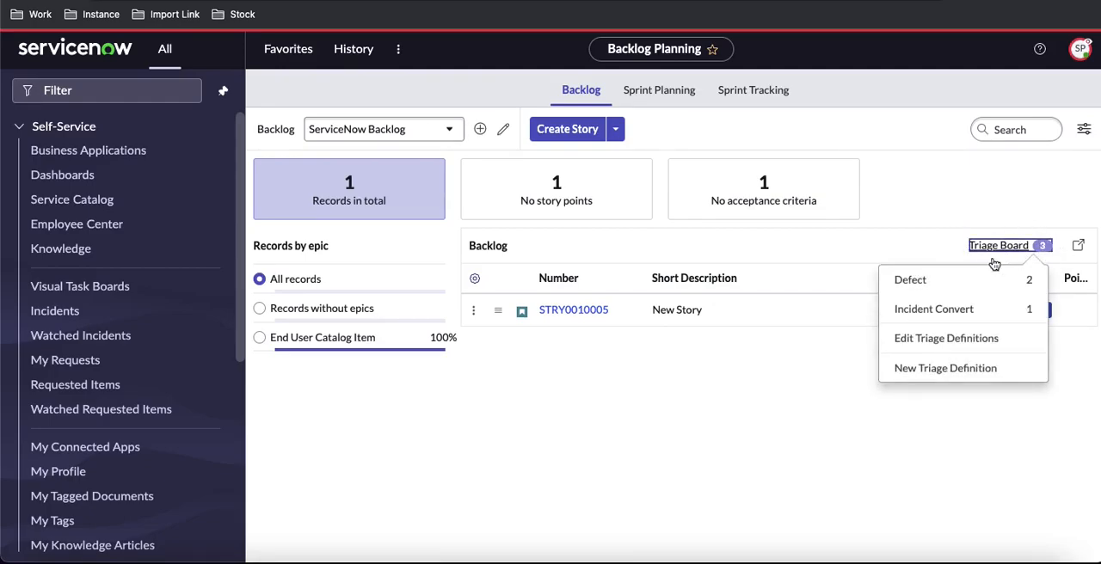
mouse_move(932, 310)
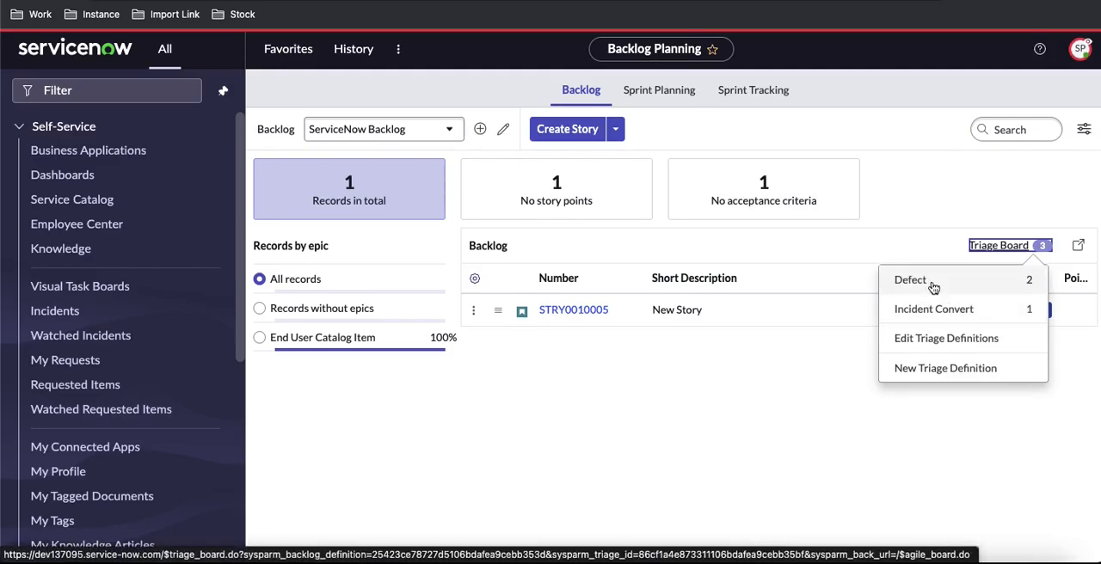
mouse_move(910, 278)
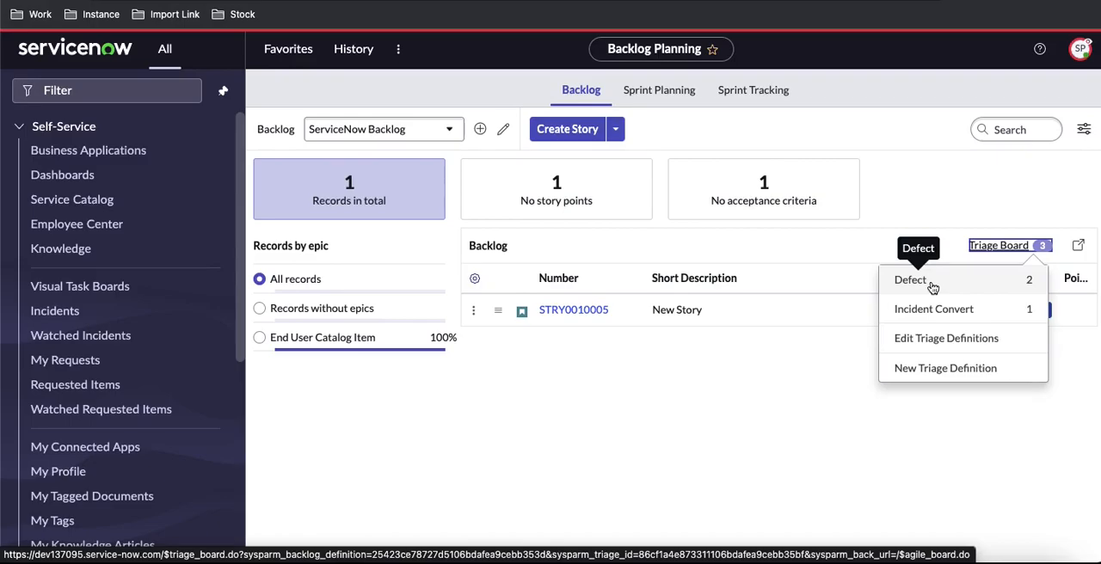
mouse_move(932, 310)
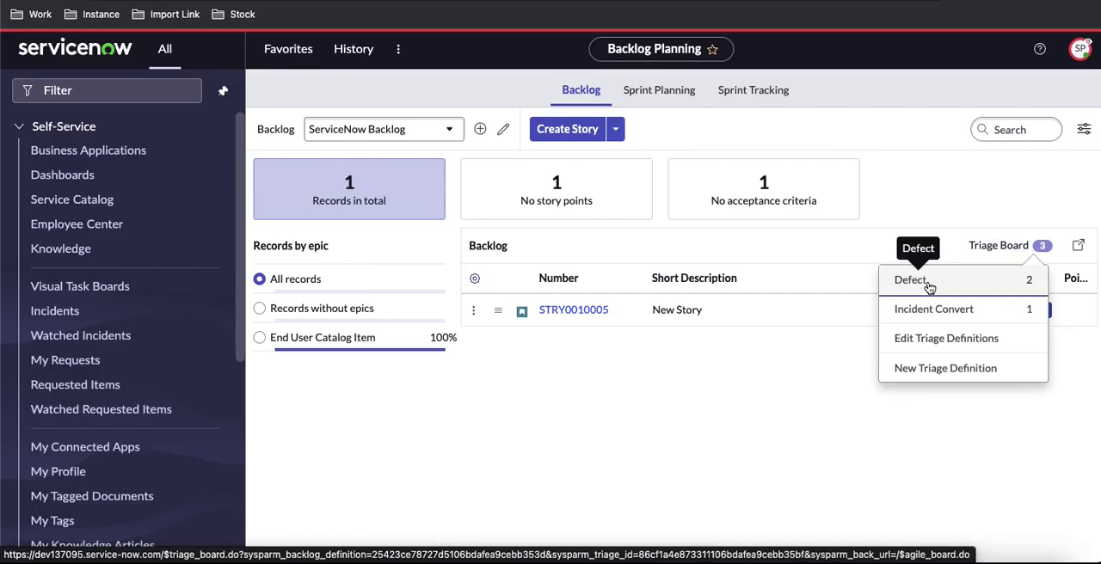
left_click(910, 279)
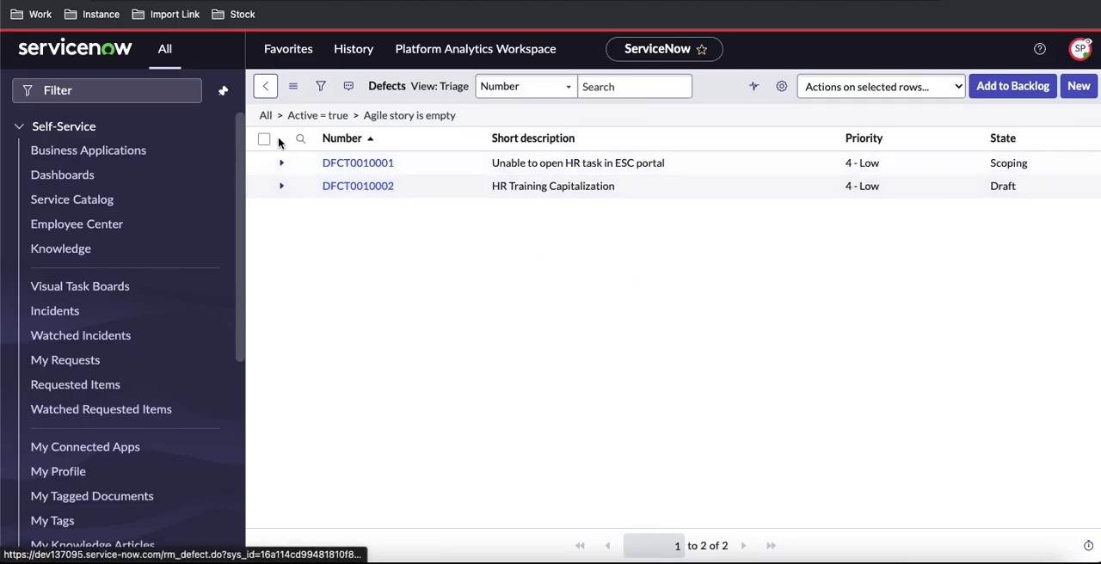
Add defect DFCT0010002 (HR Training Capitalization) to the backlog, then filter the navigator for agile.
left_click(265, 138)
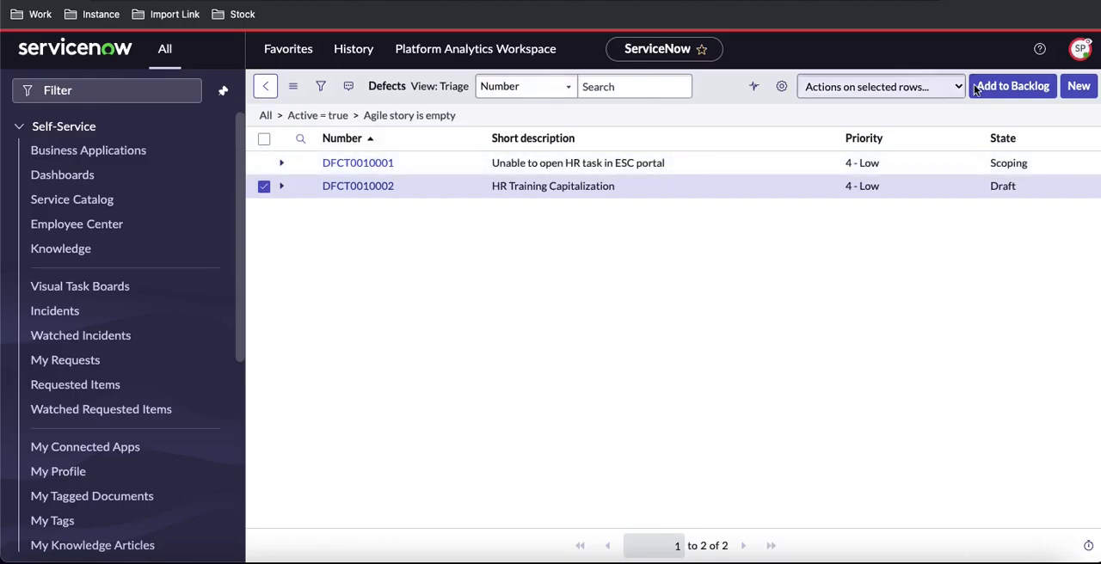
left_click(1011, 86)
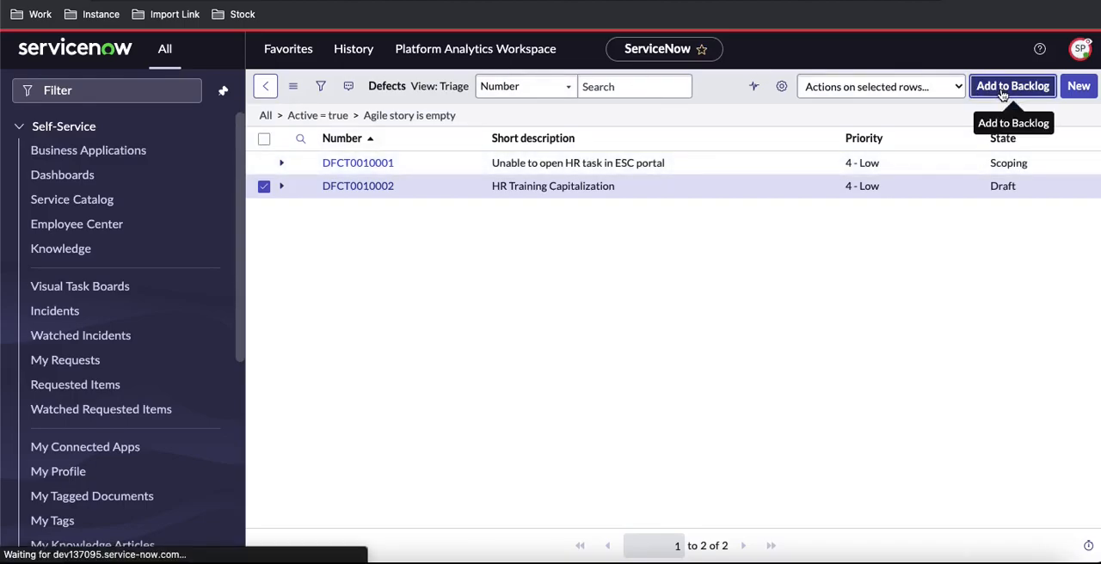
left_click(1011, 86)
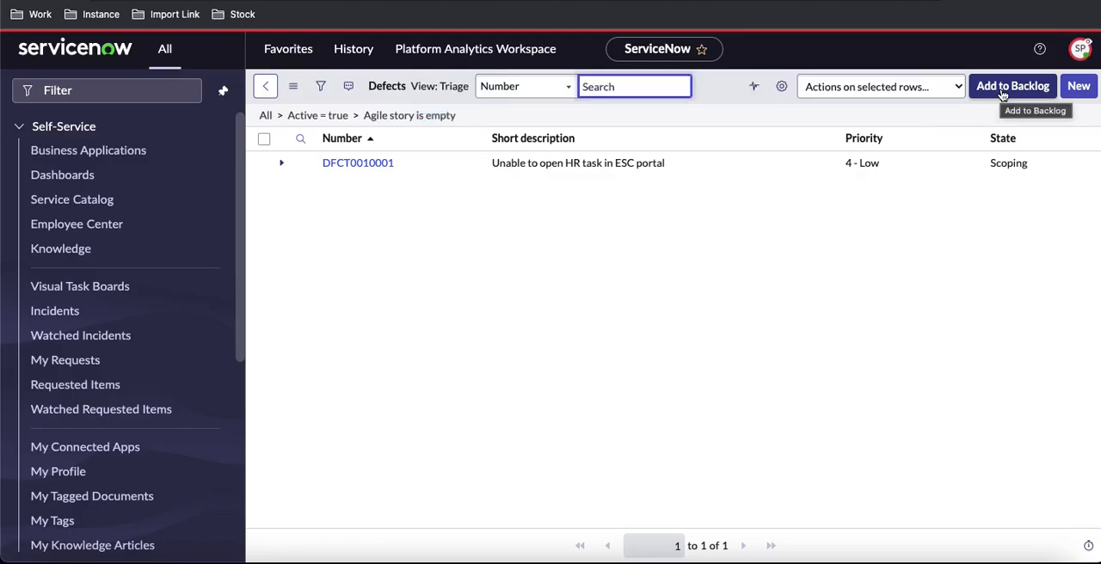
mouse_move(220, 233)
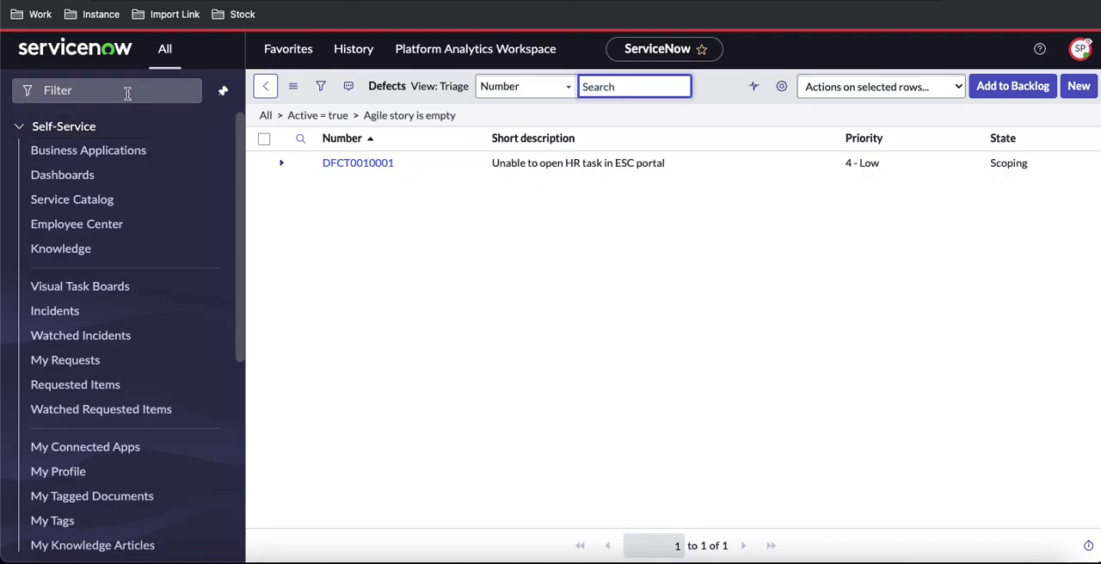
type("agile")
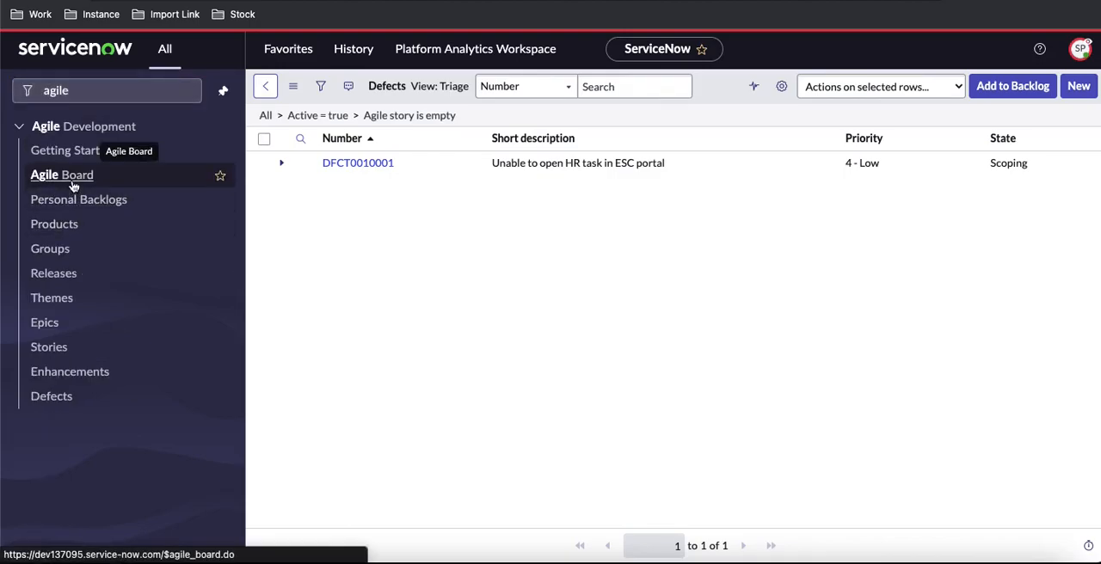
Return to the Agile Board backlog and view the details of defect DFCT0010002.
left_click(62, 175)
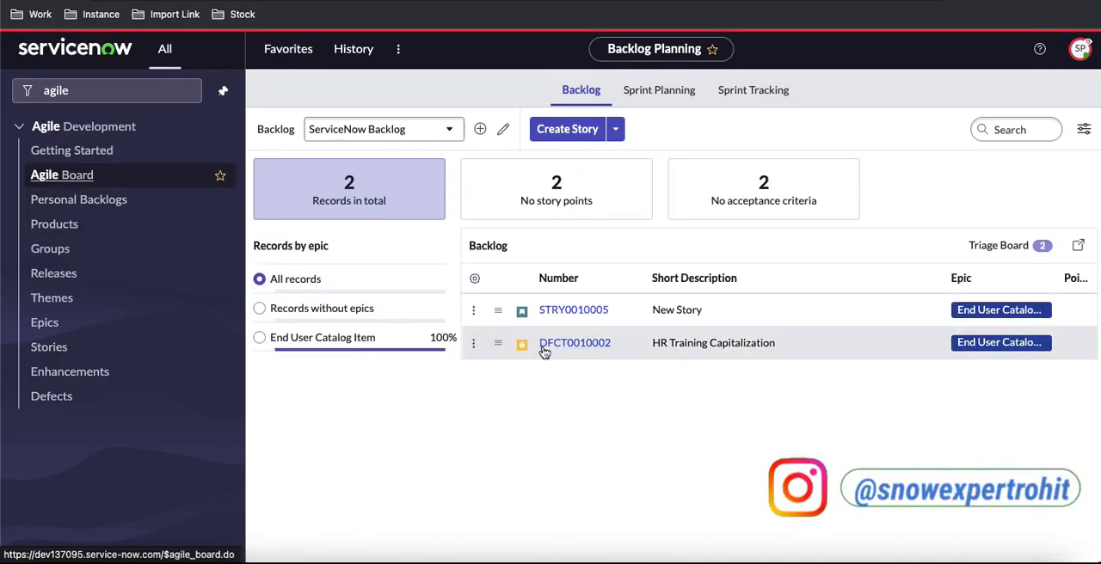
left_click(574, 343)
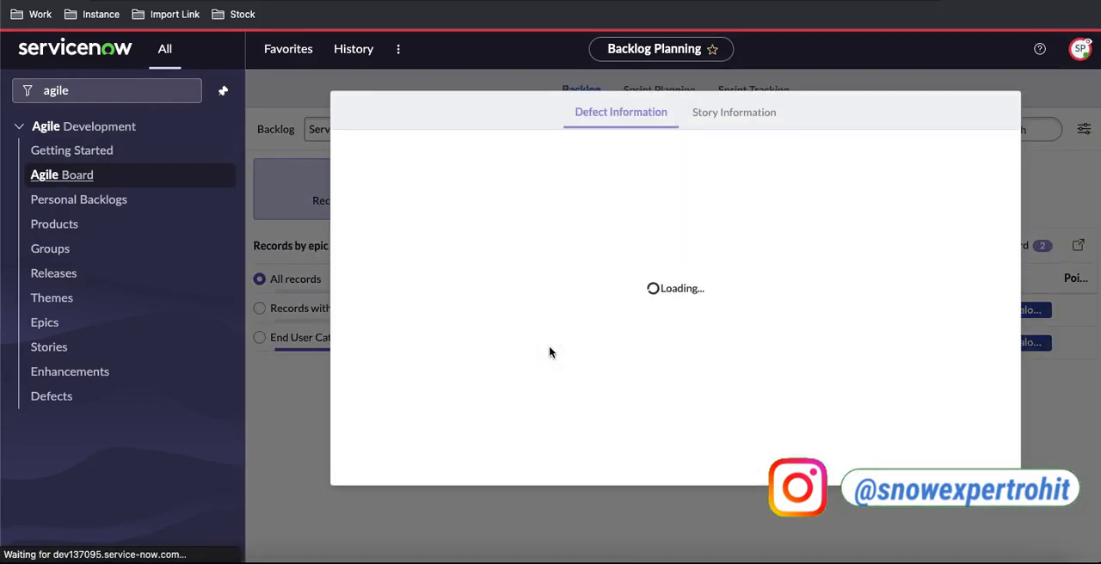
mouse_move(591, 244)
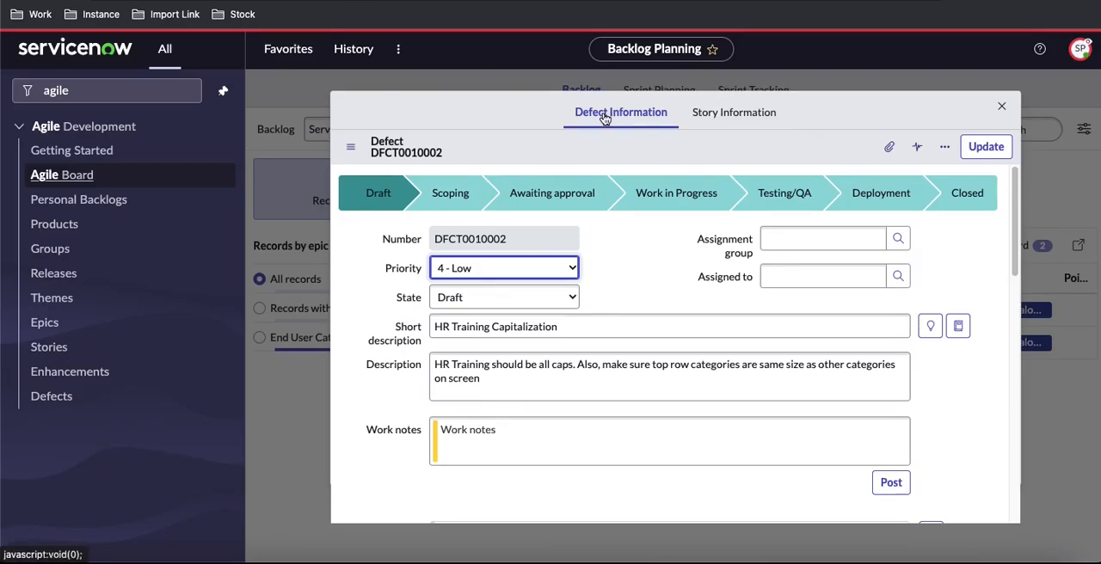
left_click(732, 112)
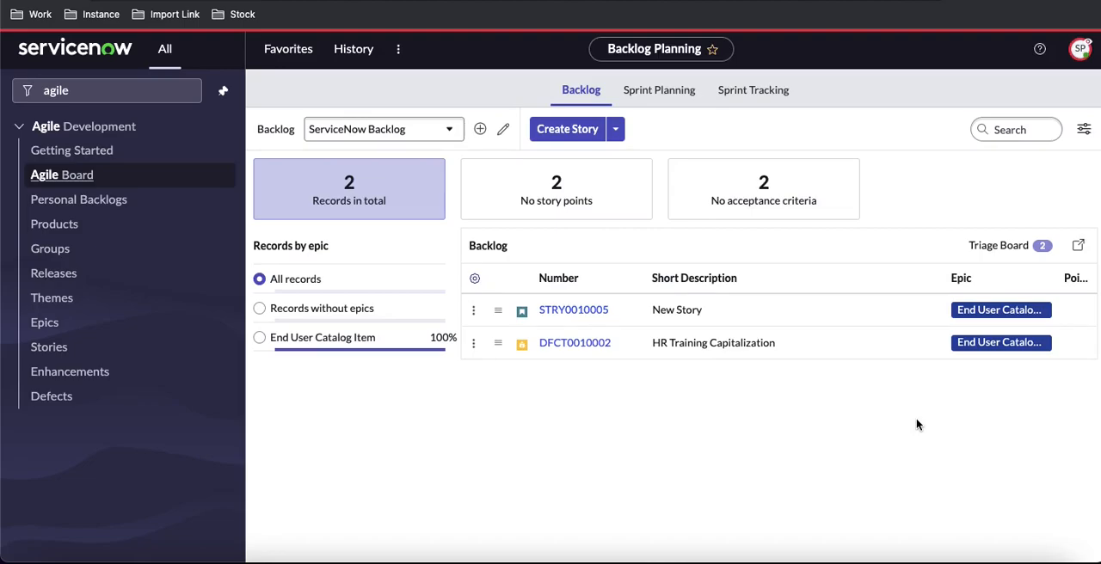
mouse_move(633, 385)
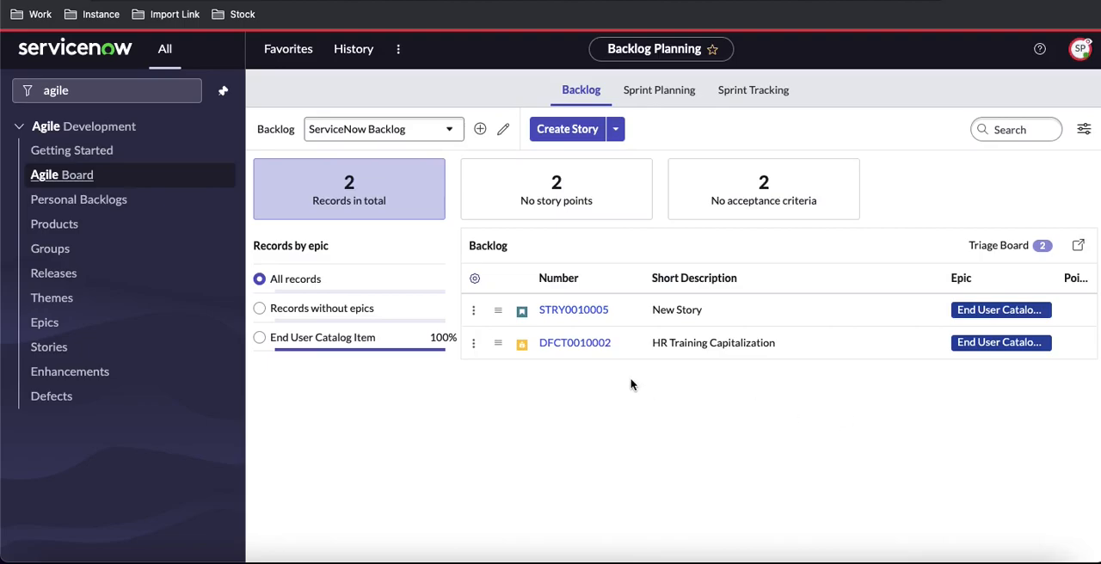
mouse_move(497, 343)
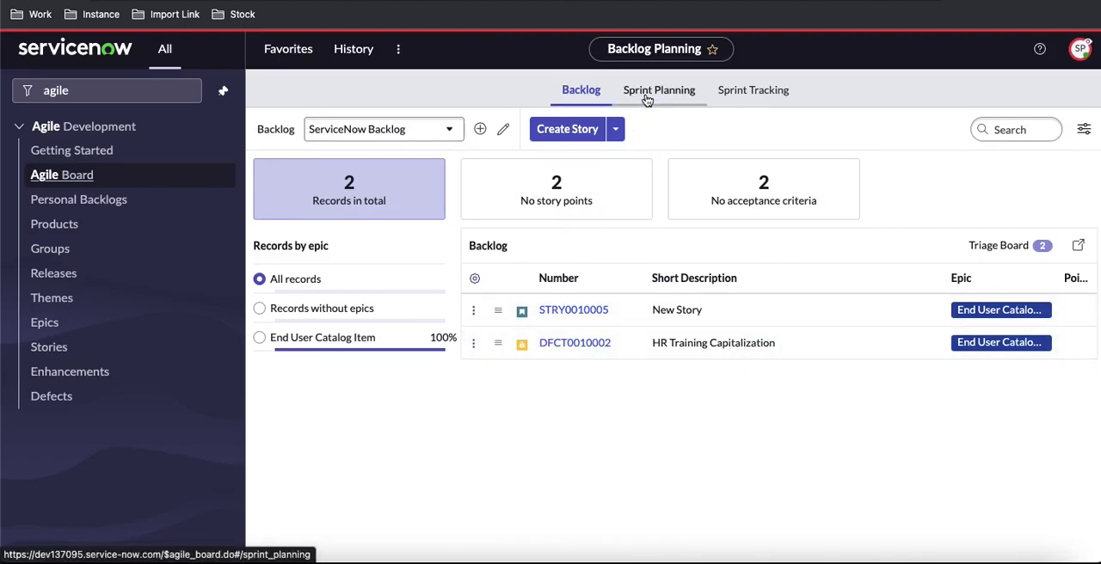
left_click(658, 89)
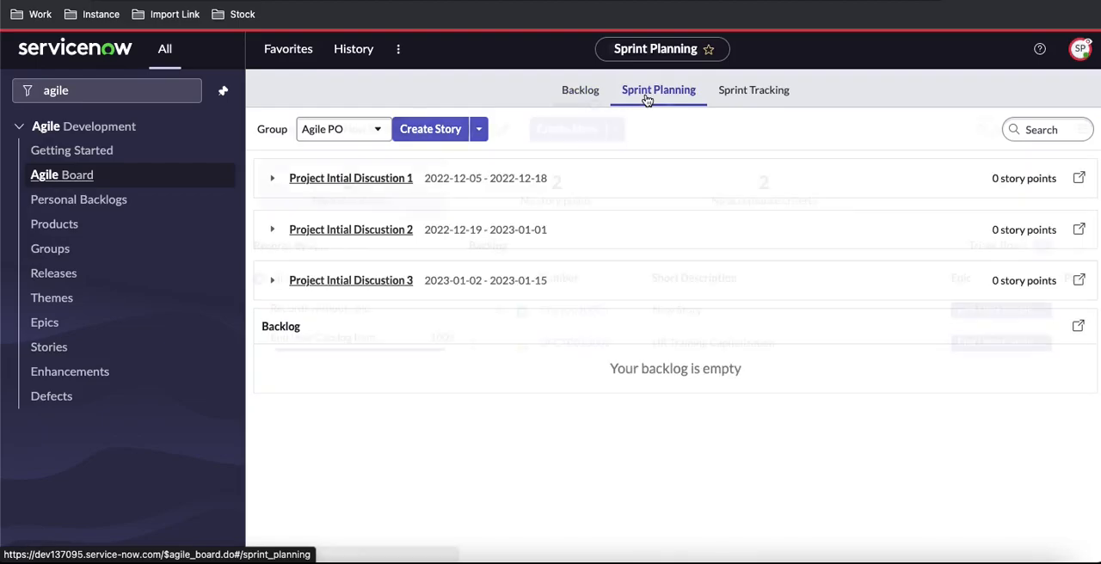
left_click(580, 89)
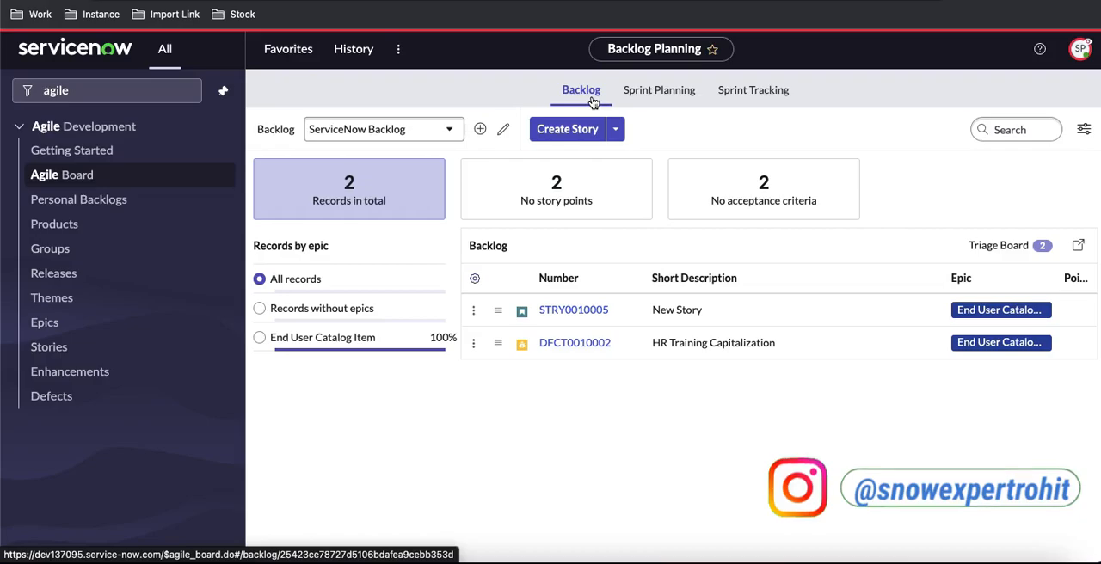